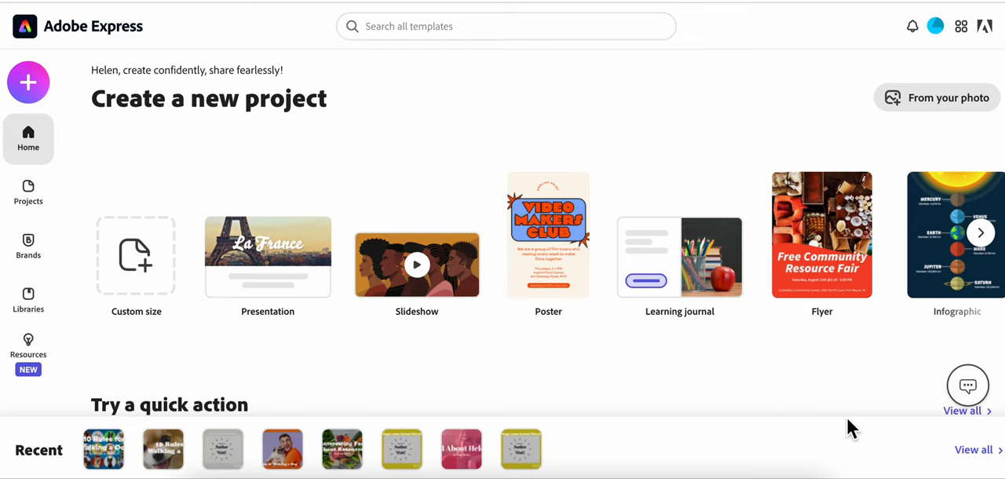
mouse_move(195, 192)
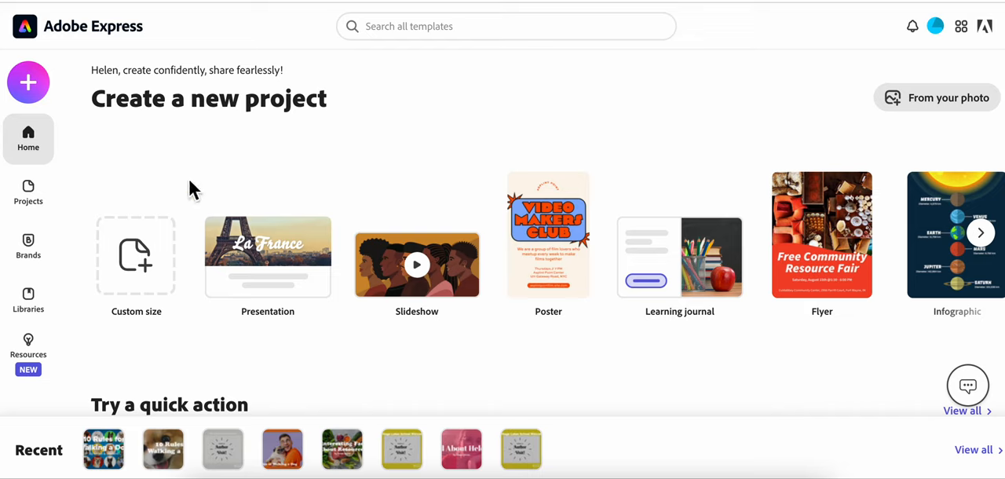
mouse_move(108, 173)
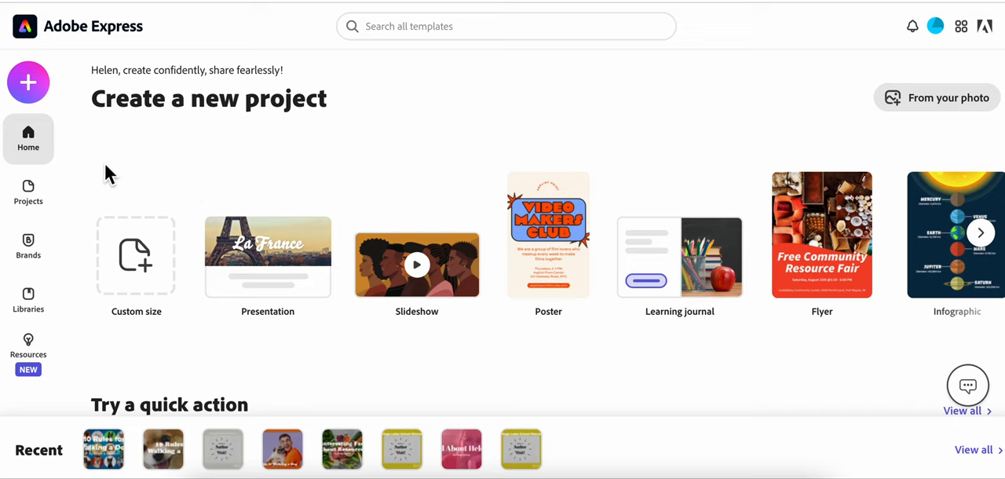
mouse_move(44, 87)
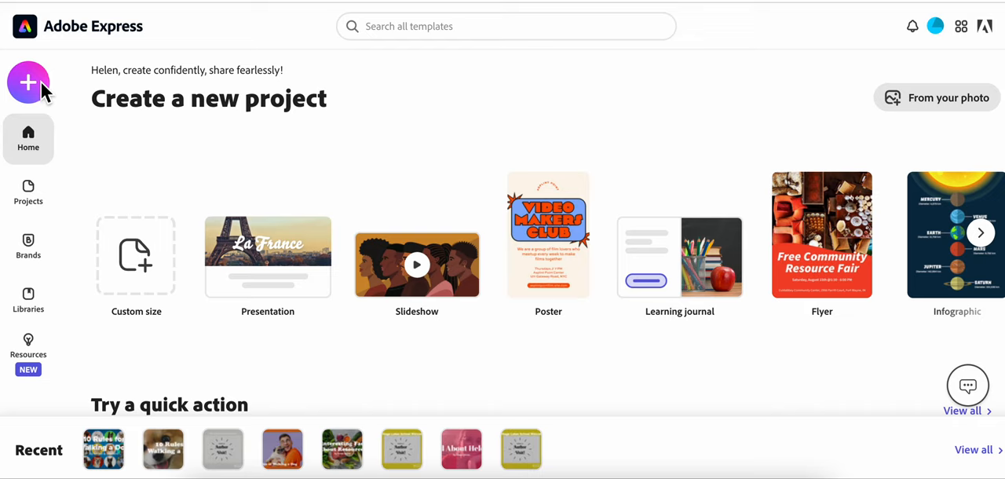
mouse_move(37, 203)
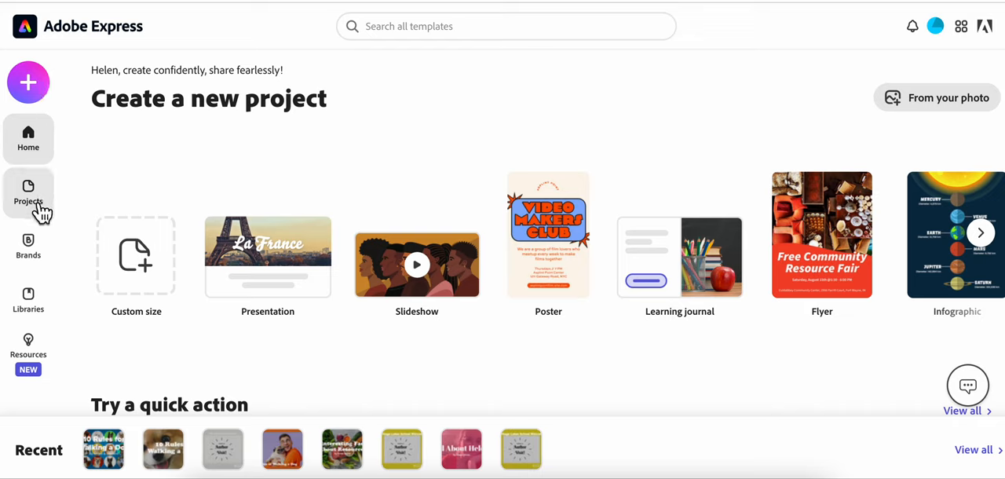
- Rename the first project from 'My video' to 'How to walk a dog Helen'
left_click(28, 192)
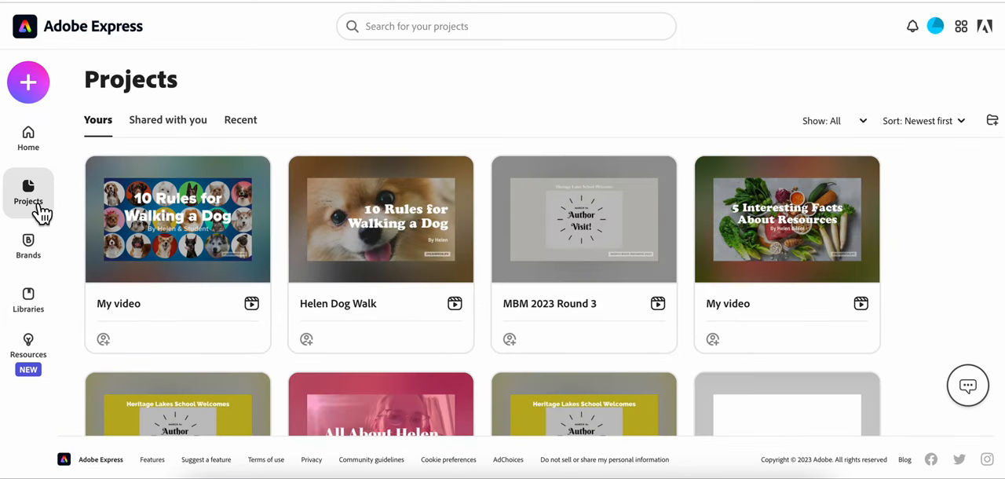
mouse_move(84, 275)
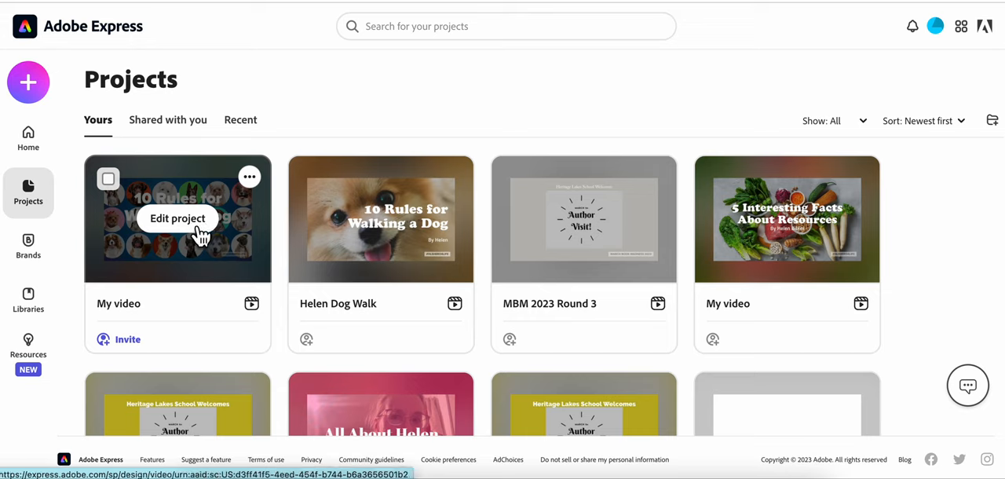
mouse_move(141, 314)
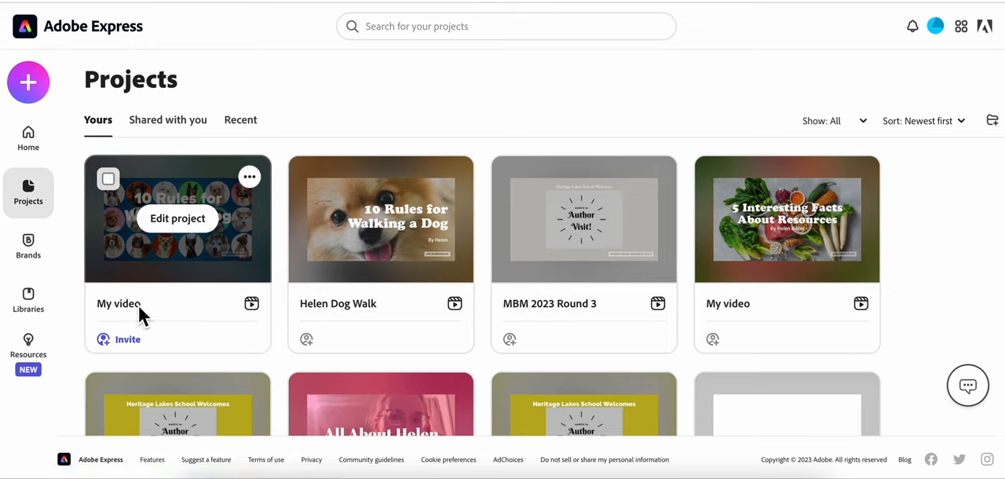
double_click(119, 303)
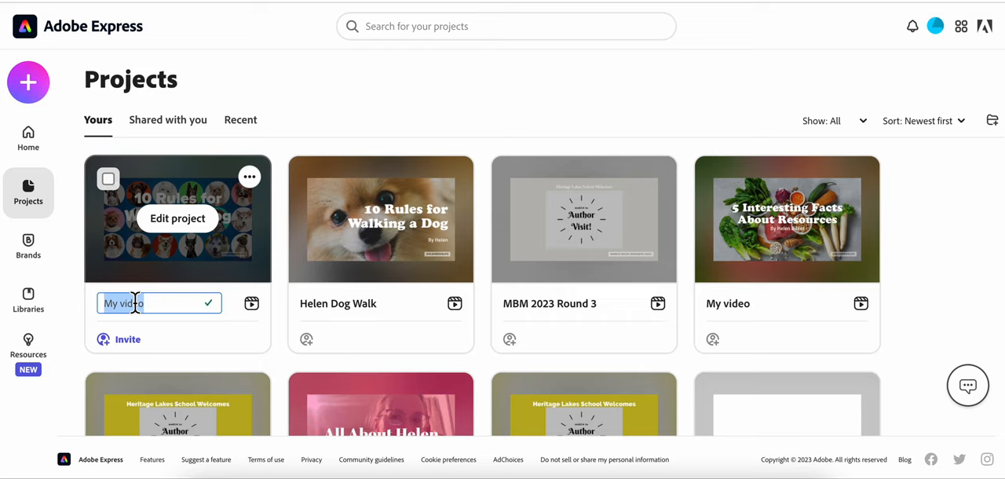
type("How to walk a dog Helen")
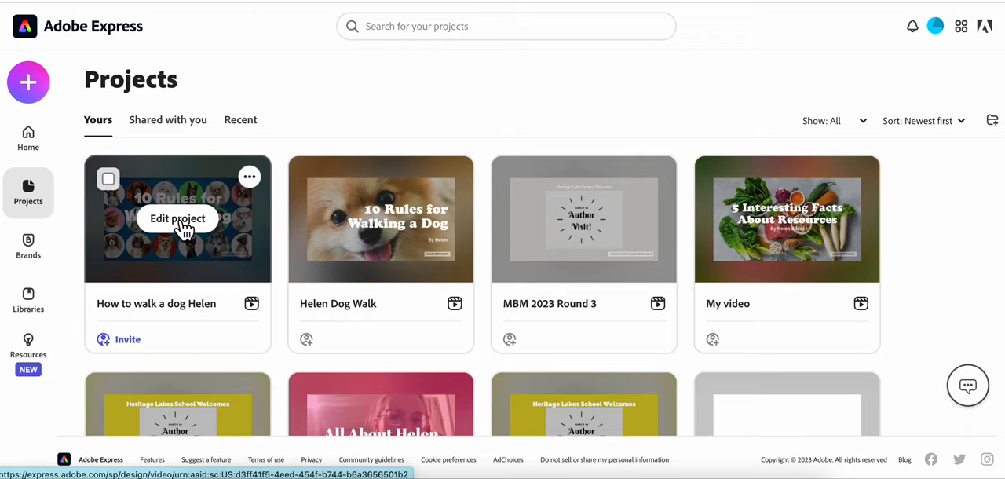
- Open the dog-walking video in the editor, play its full preview and close it
left_click(177, 218)
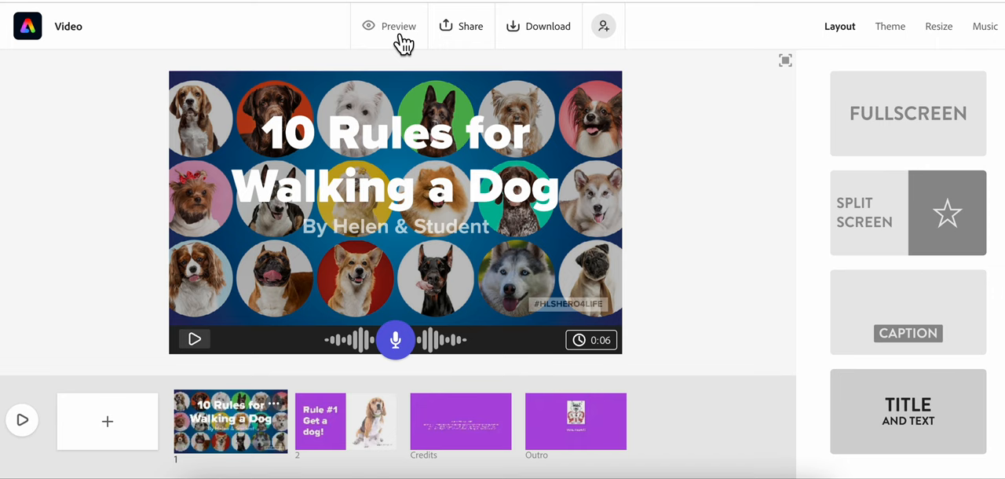
left_click(397, 25)
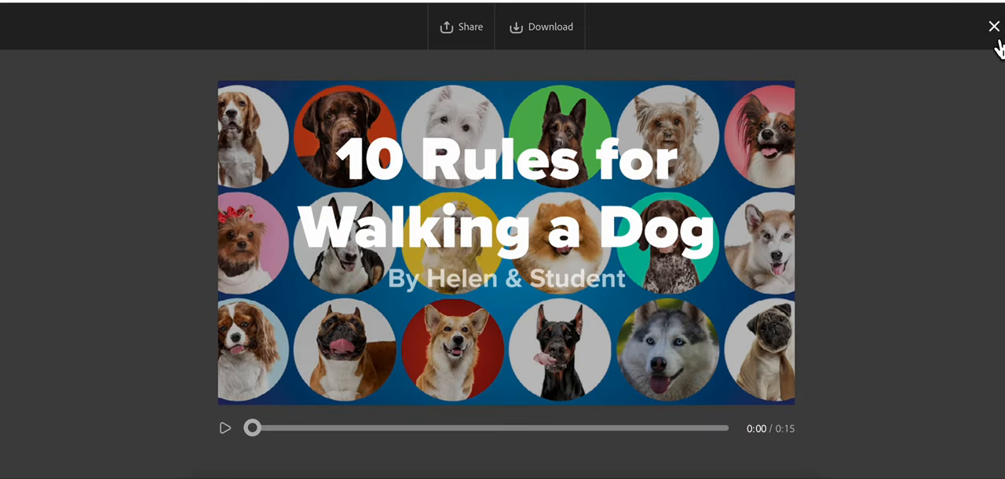
left_click(994, 25)
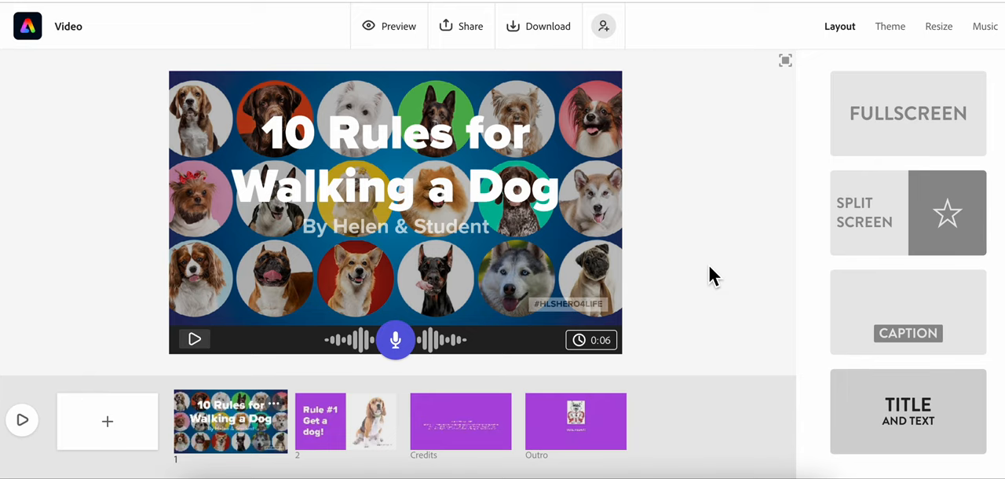
- Audition tracks in the music library and set Careful Scene as the background music
left_click(984, 25)
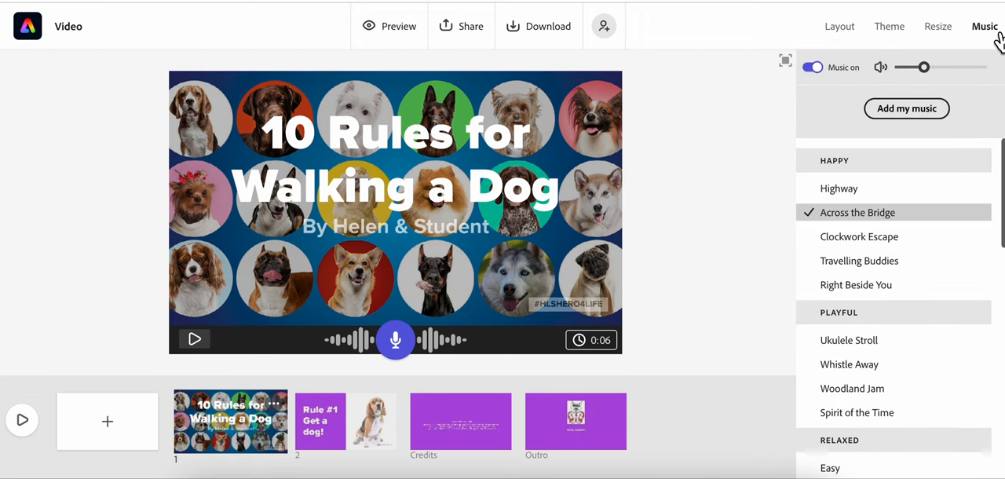
mouse_move(934, 141)
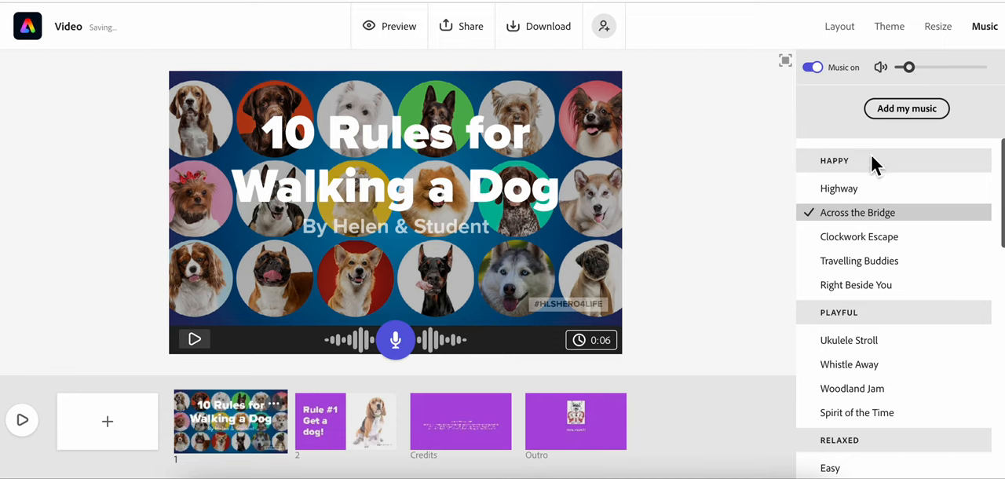
scroll("down", 3)
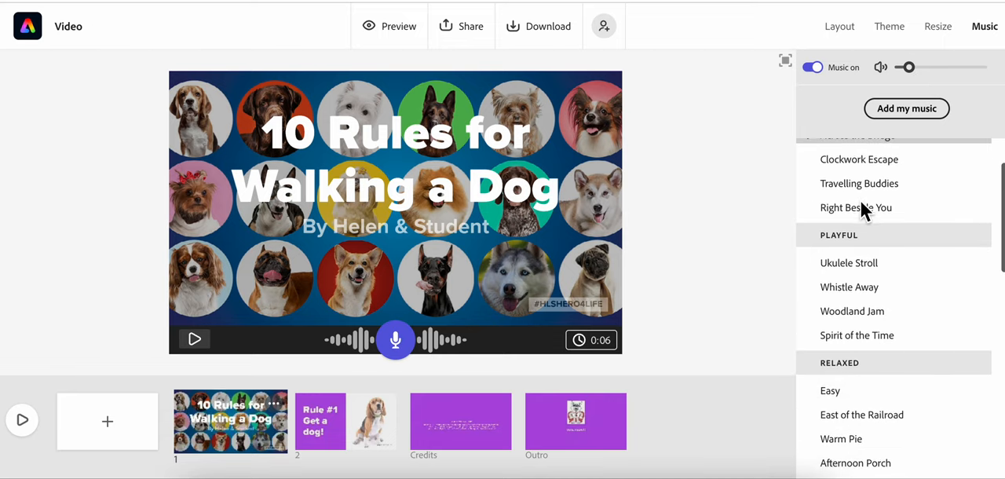
scroll("down", 3)
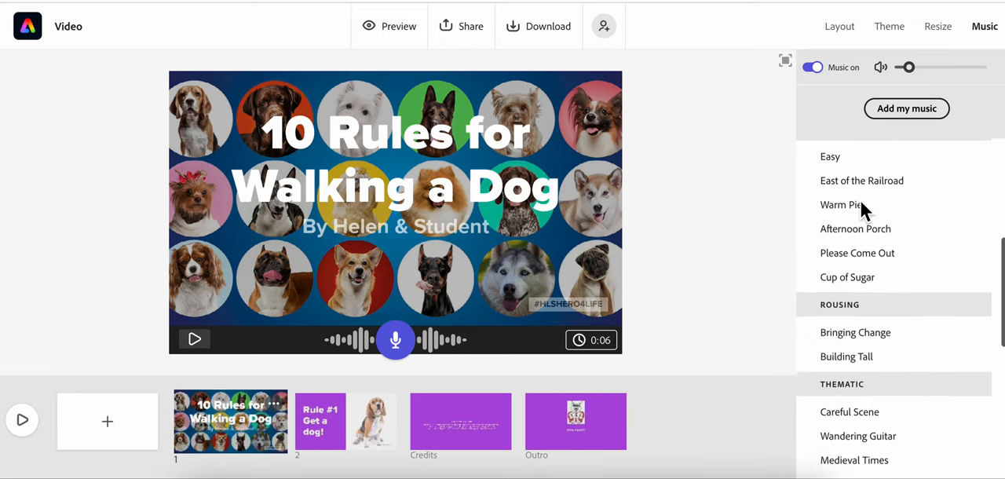
scroll("down", 3)
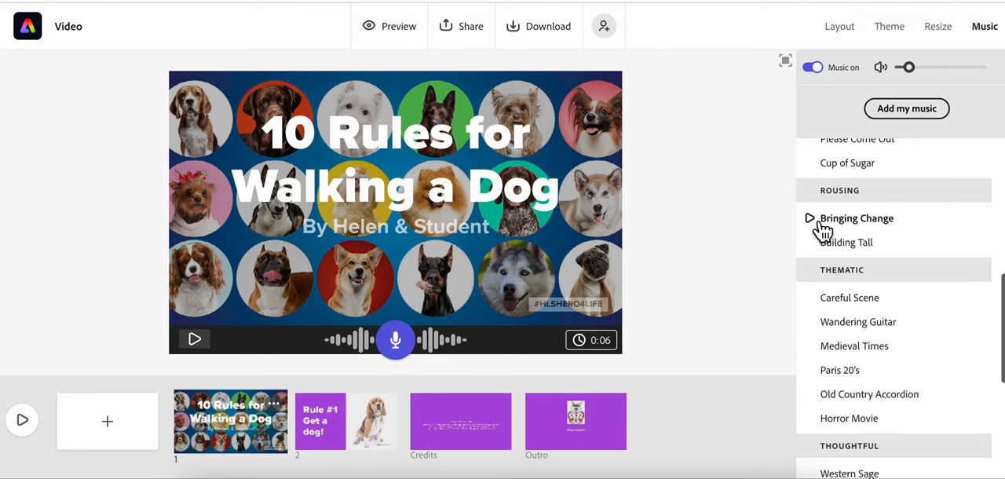
left_click(810, 218)
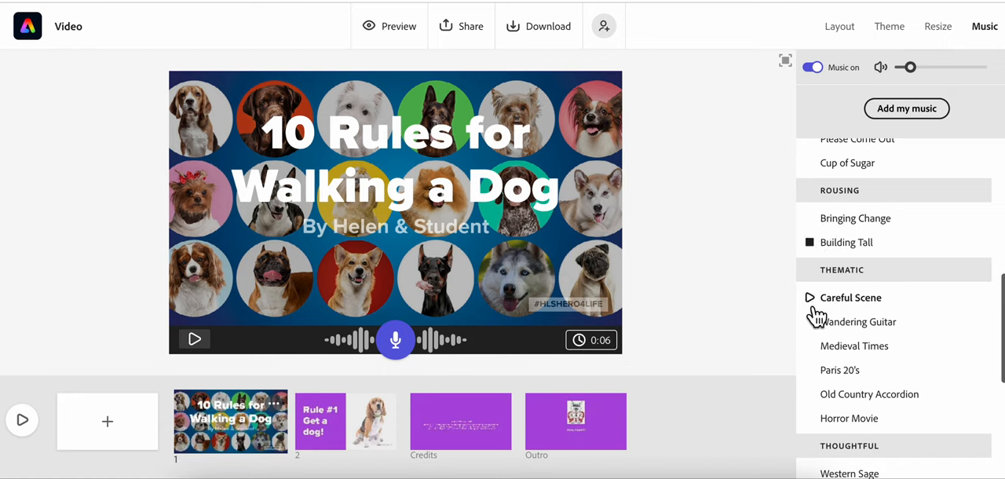
left_click(810, 297)
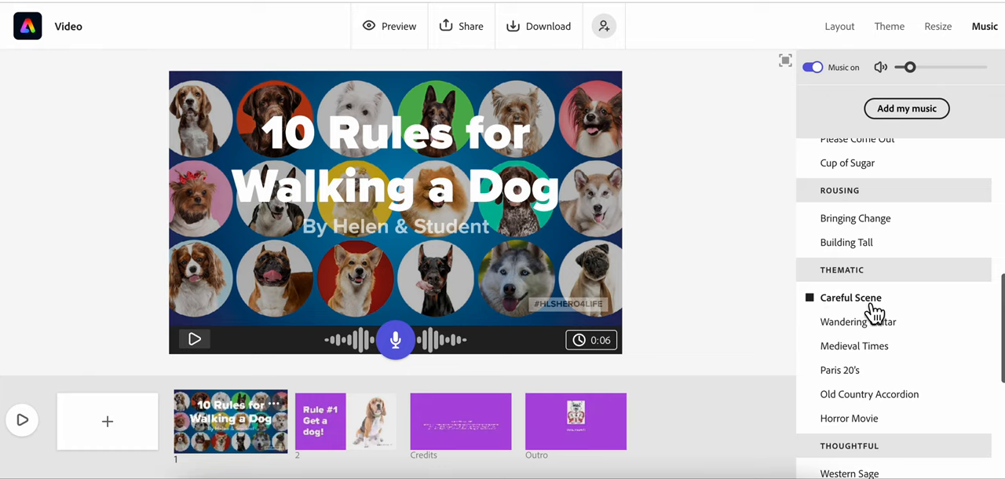
left_click(851, 297)
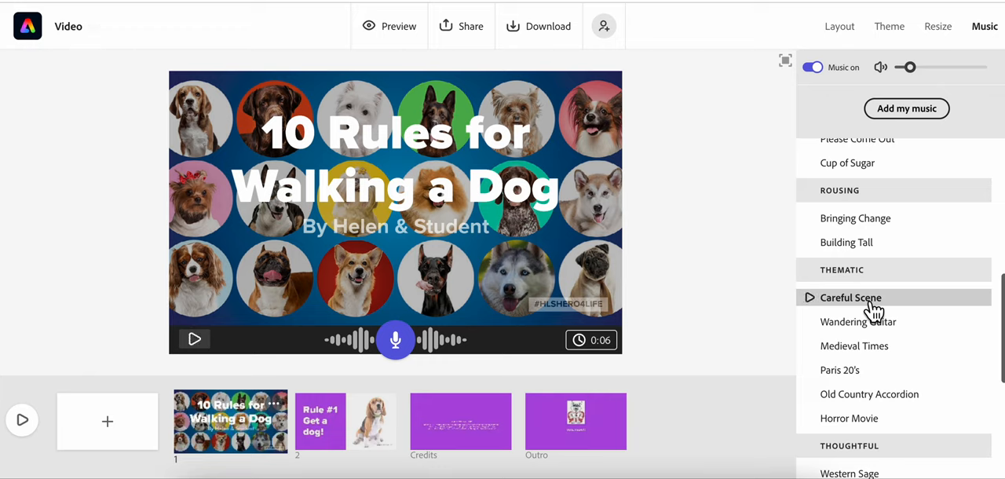
left_click(851, 297)
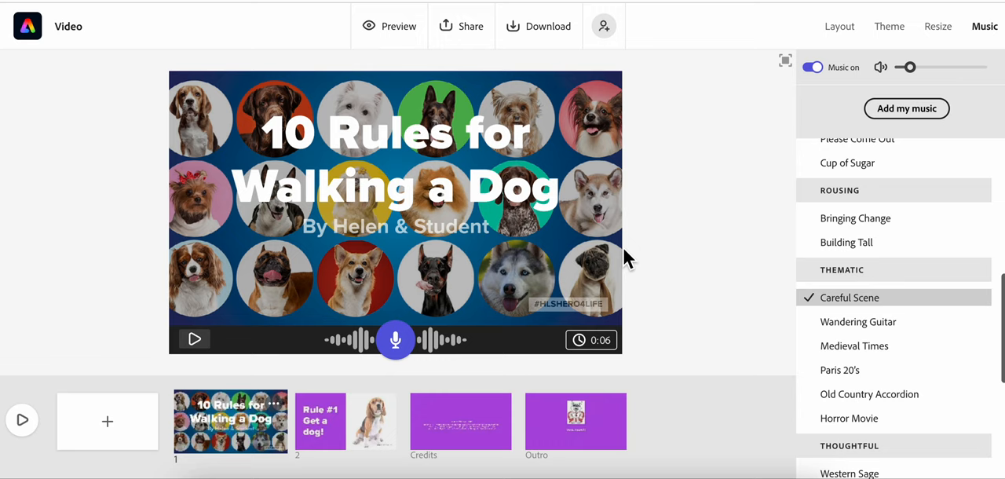
mouse_move(201, 307)
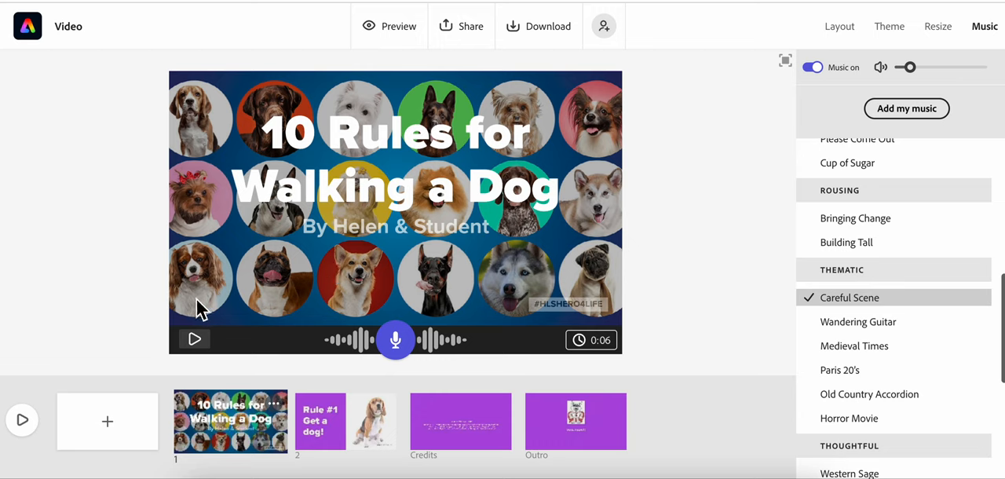
mouse_move(217, 313)
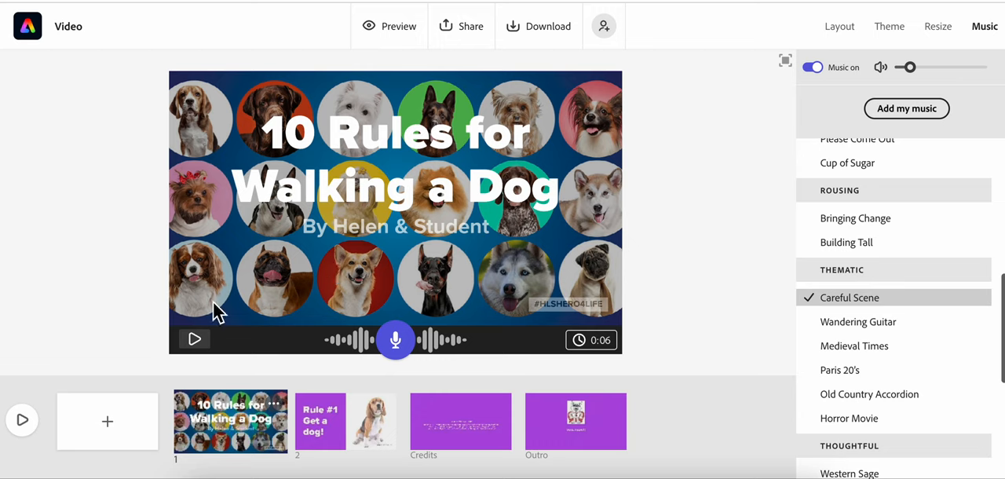
- Play back the title slide with the new music
left_click(195, 339)
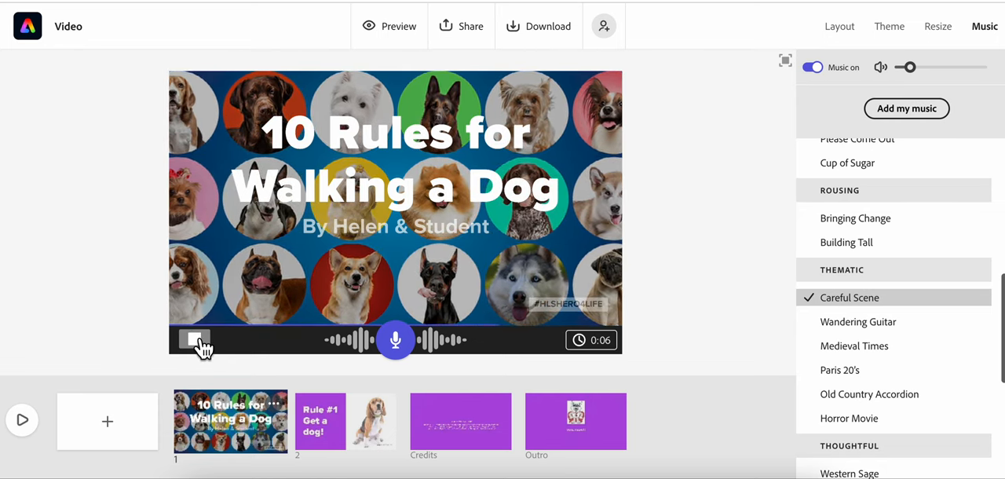
left_click(195, 339)
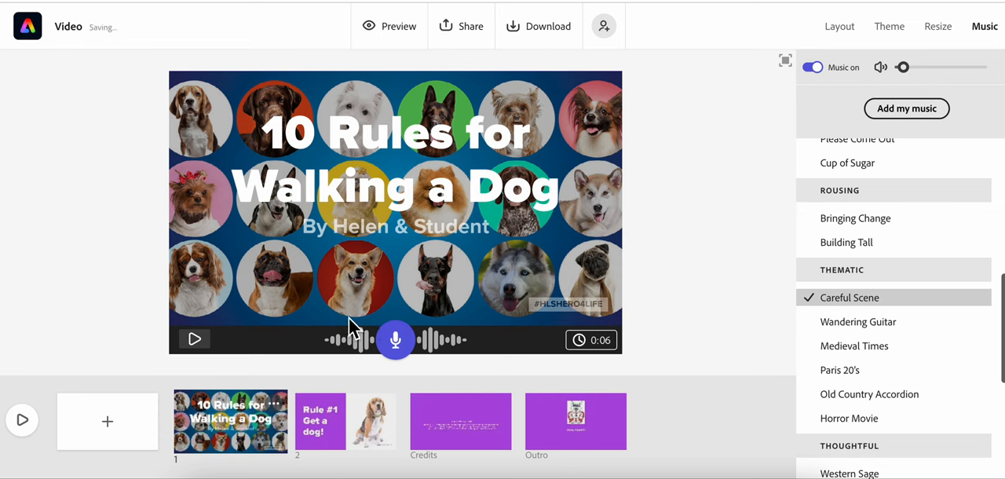
left_click(195, 339)
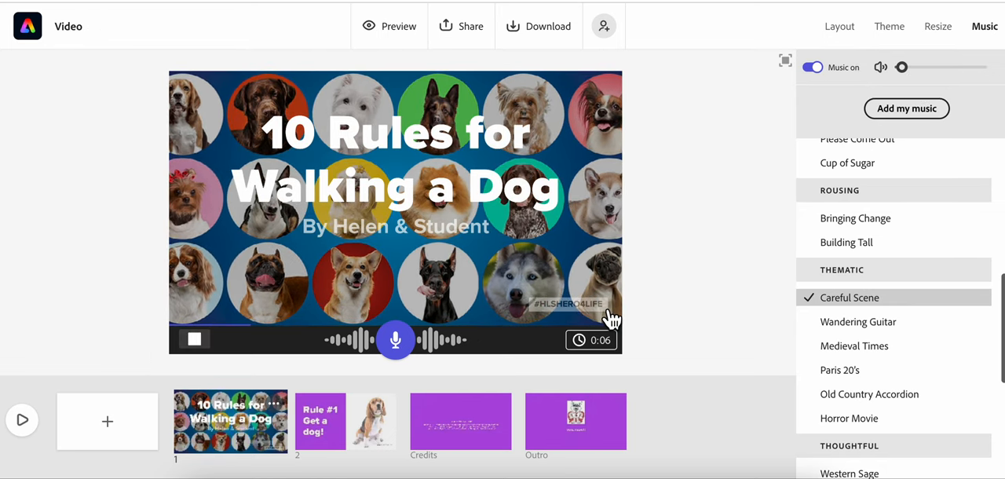
mouse_move(652, 300)
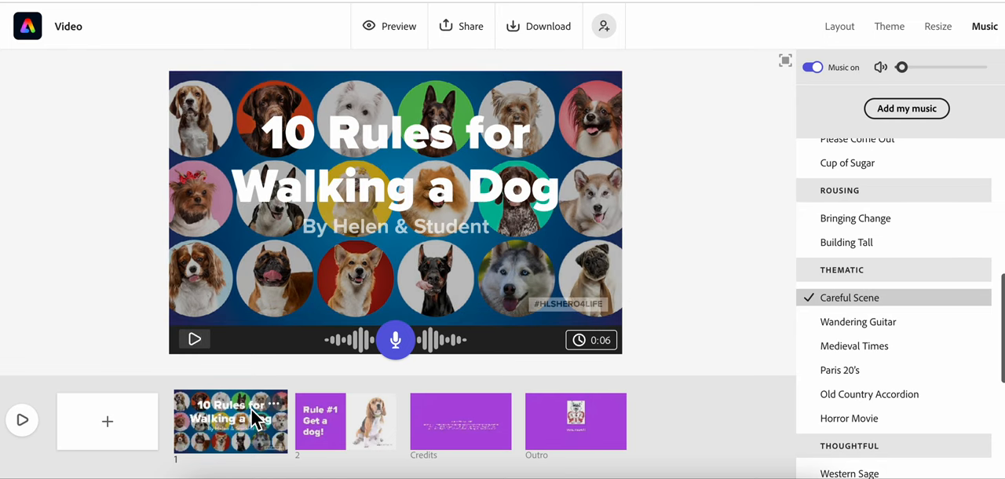
mouse_move(342, 126)
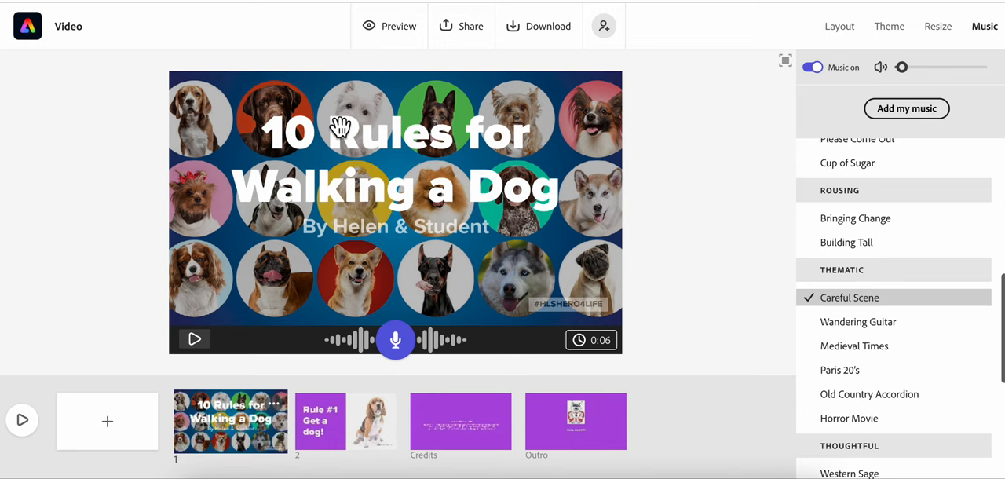
- Switch to the Rule #1 Get a dog slide and play it back
left_click(345, 421)
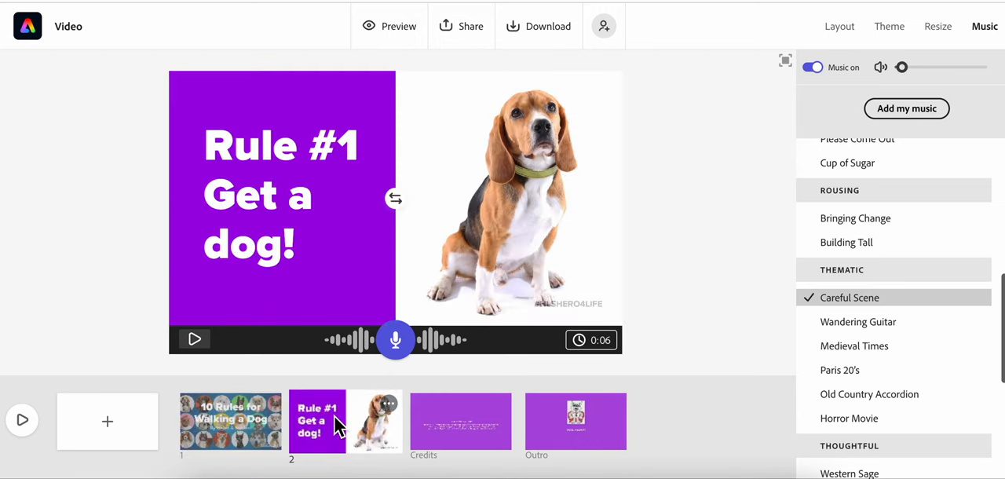
left_click(195, 340)
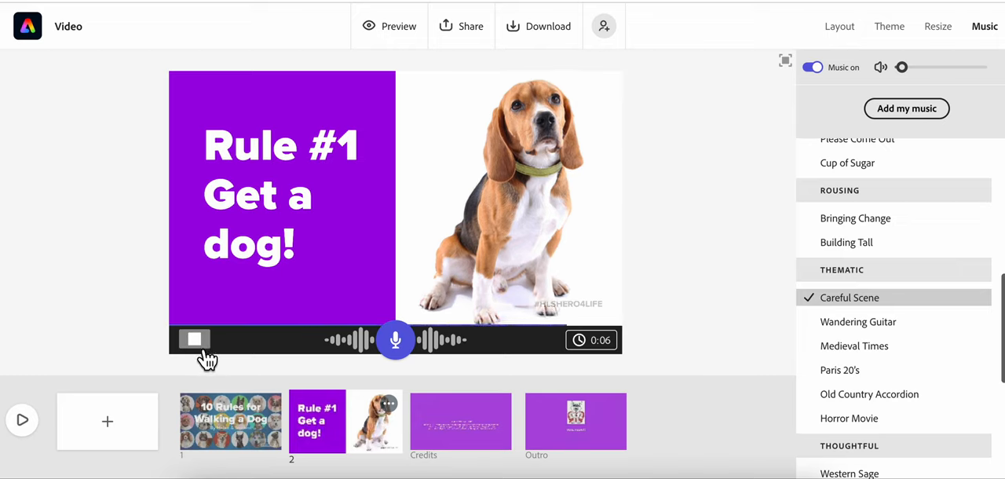
left_click(195, 340)
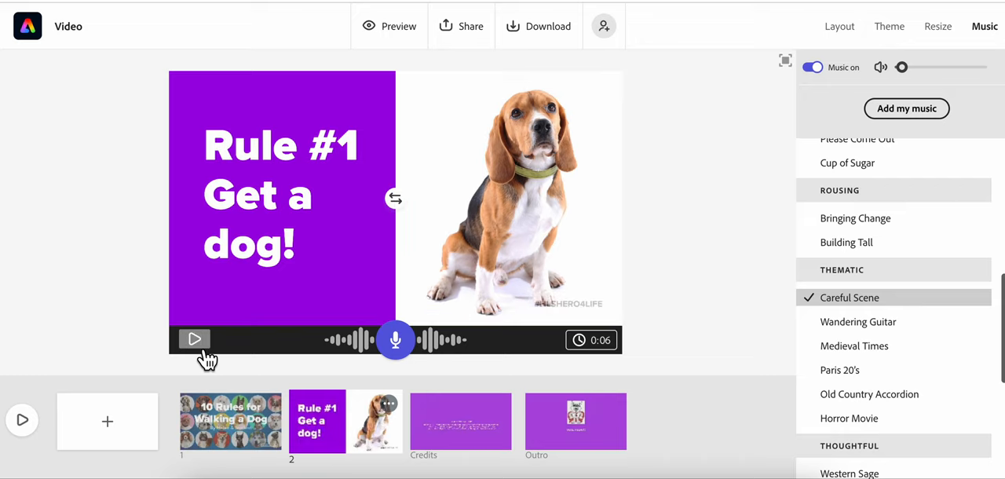
mouse_move(793, 144)
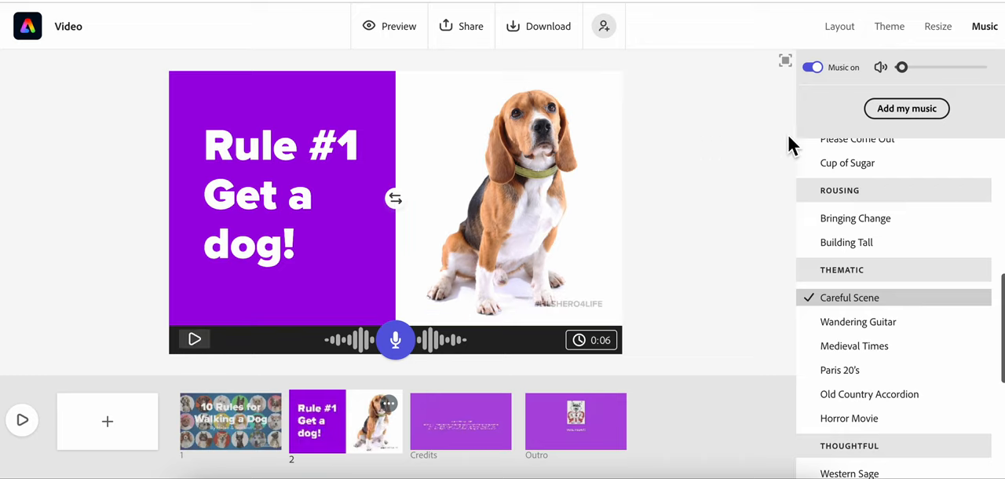
mouse_move(913, 124)
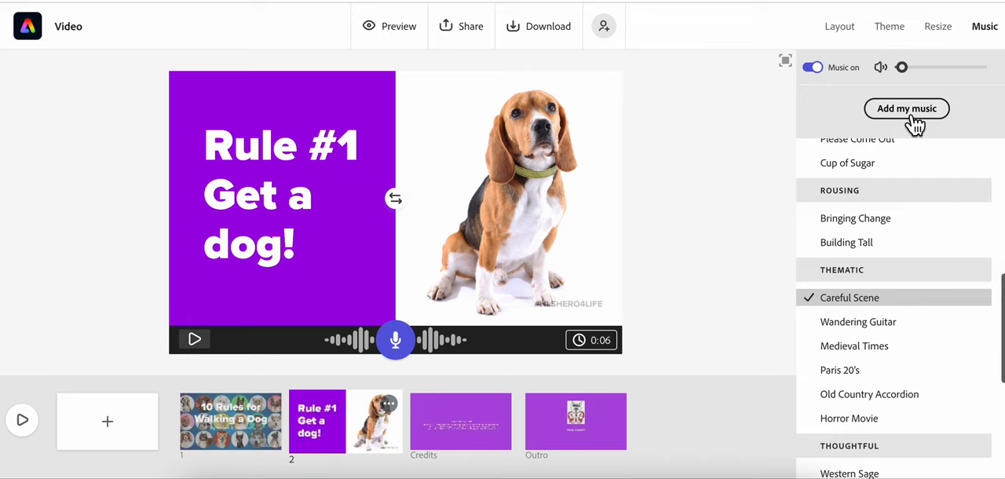
mouse_move(910, 122)
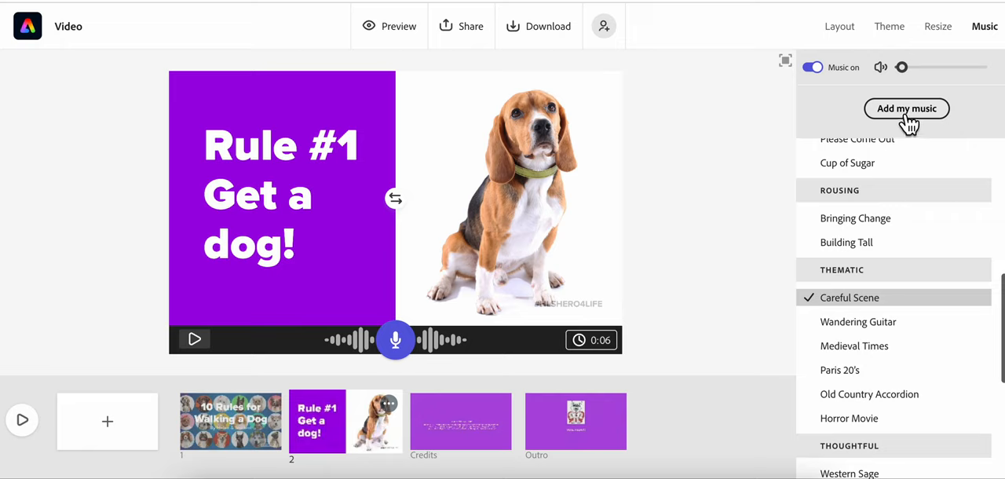
mouse_move(656, 229)
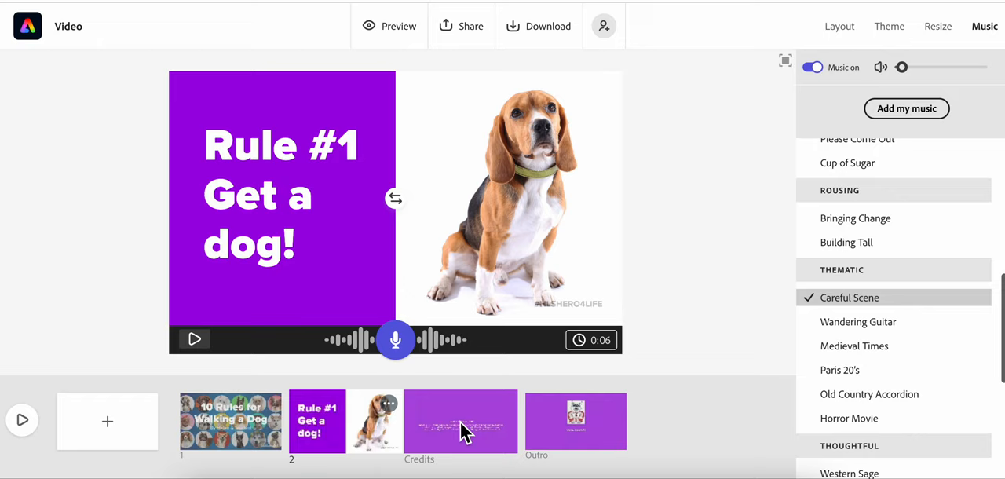
left_click(461, 421)
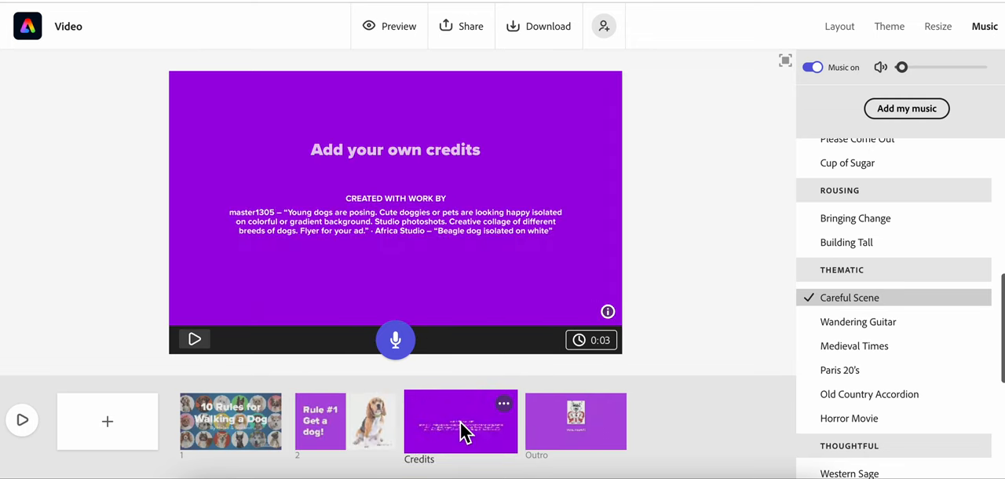
left_click(229, 421)
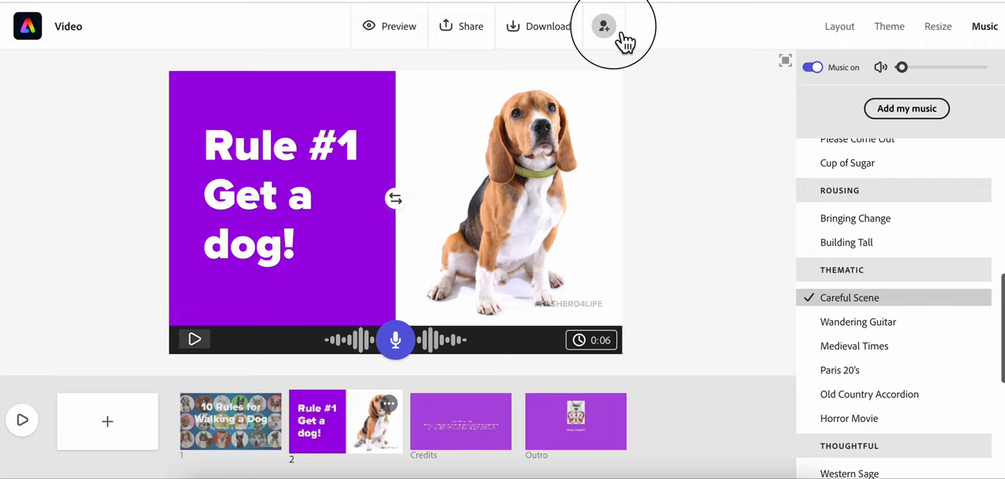
left_click(603, 25)
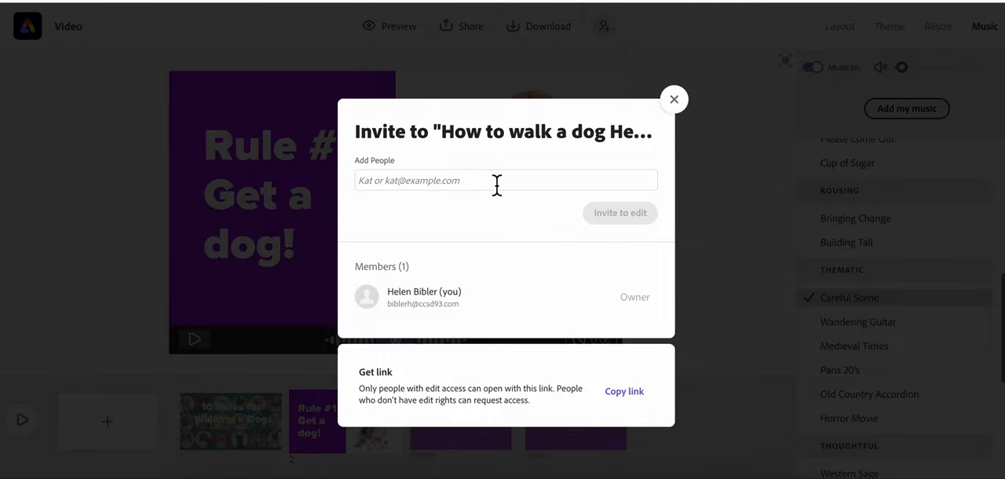
left_click(506, 179)
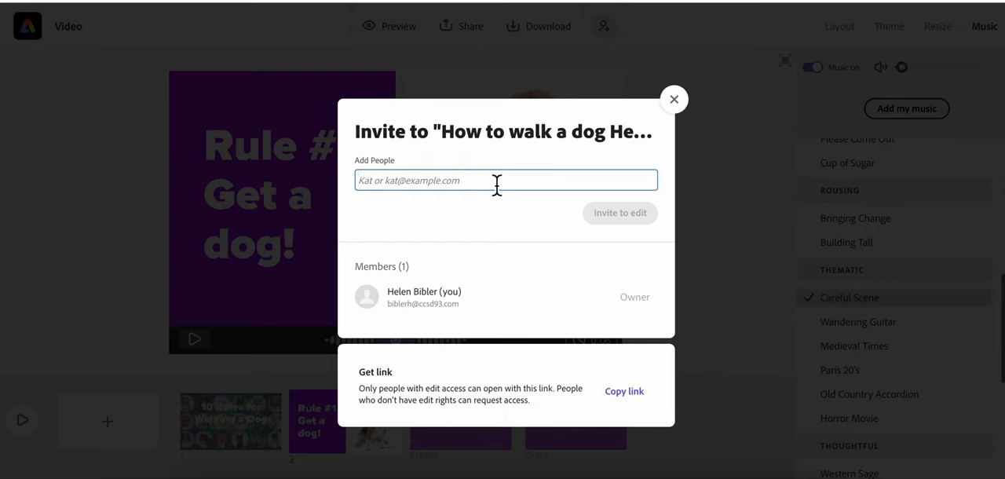
type("hann")
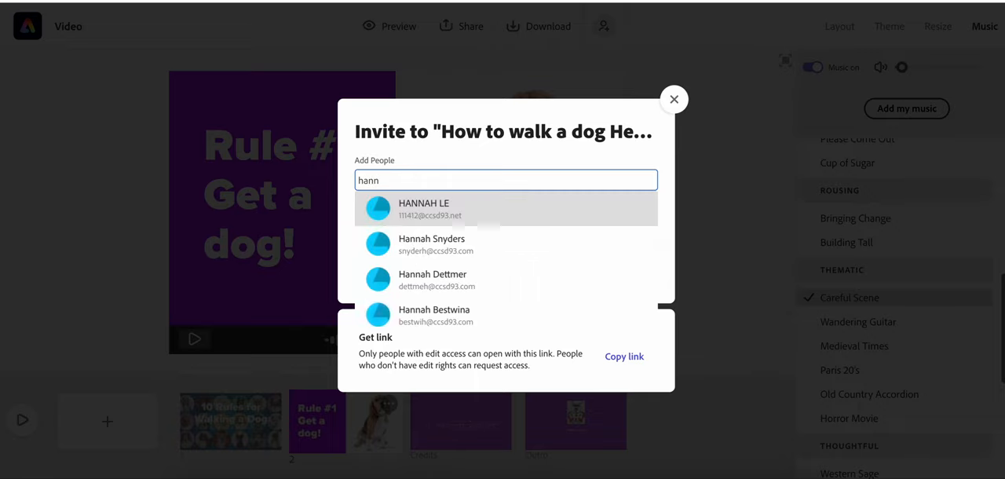
type("a")
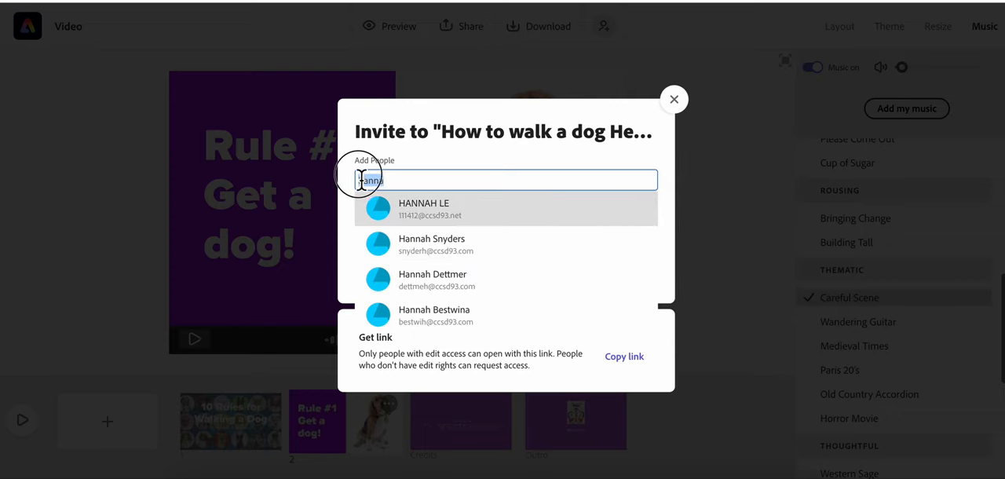
type("zohaan Zees")
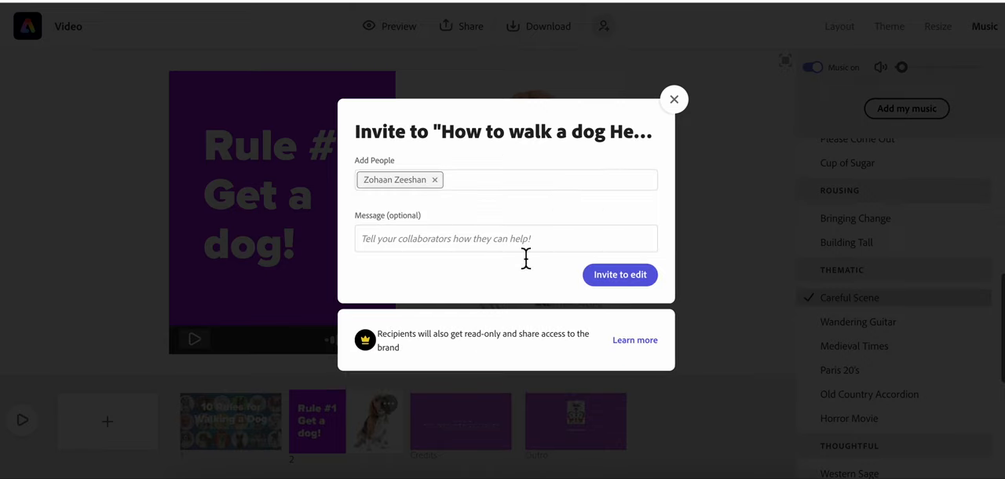
mouse_move(636, 285)
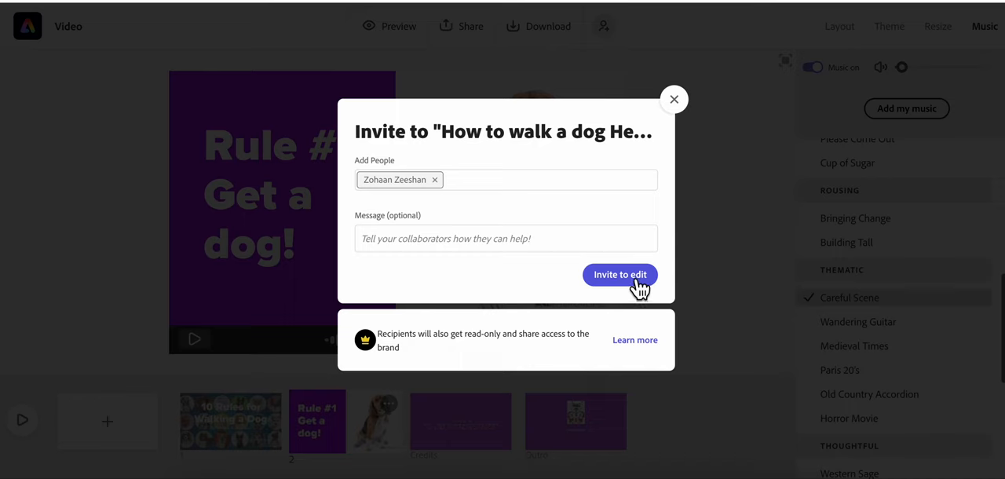
left_click(619, 273)
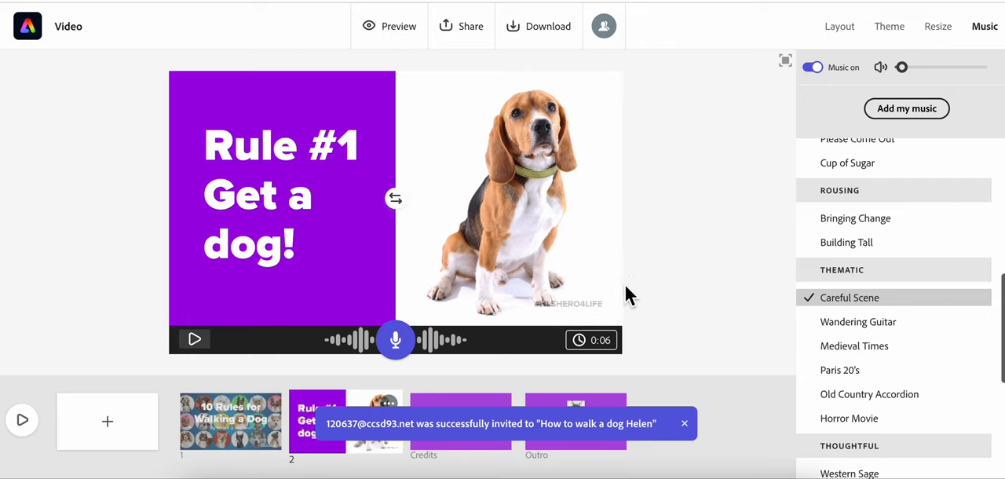
mouse_move(639, 282)
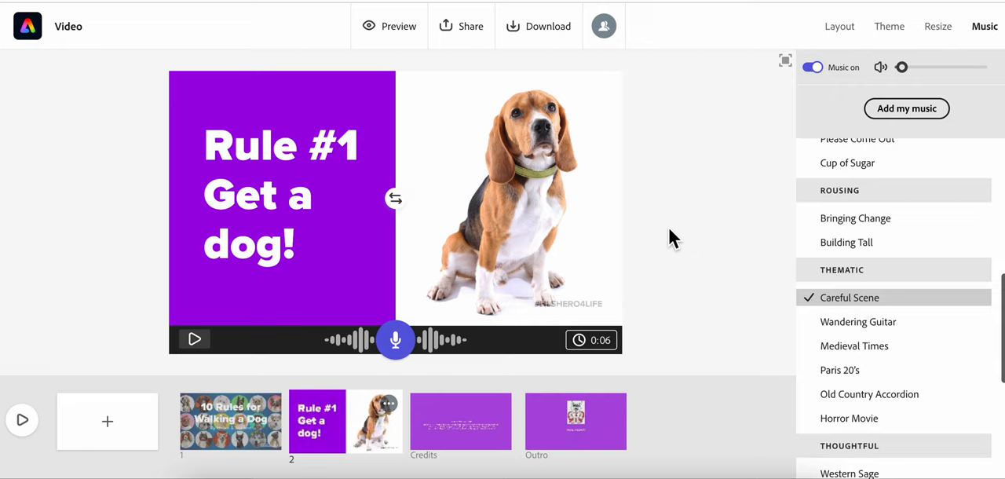
mouse_move(644, 328)
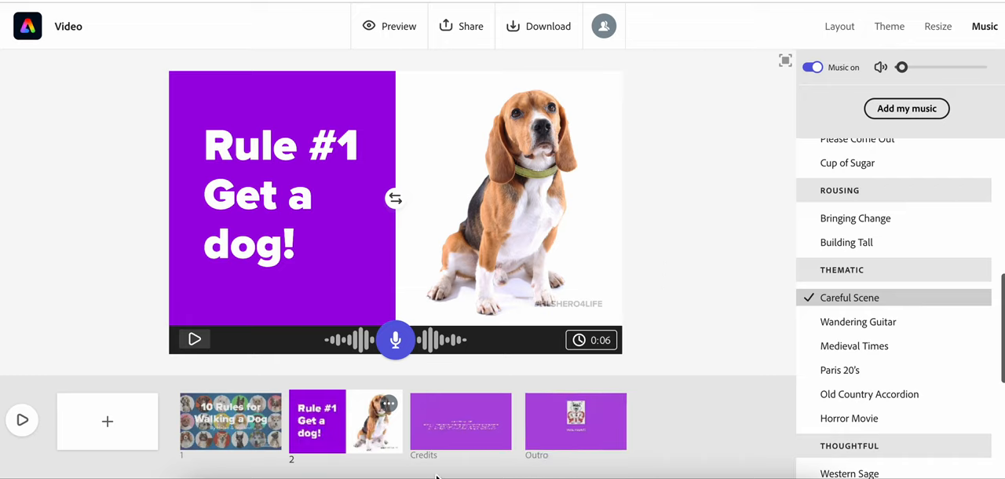
mouse_move(107, 427)
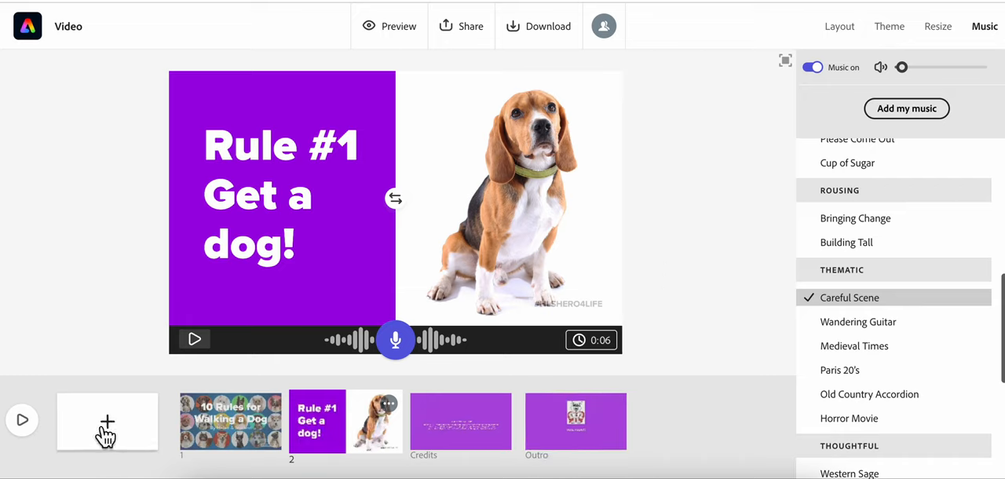
- Add a blank slide after Rule #1 and apply the Caption layout to it
left_click(107, 421)
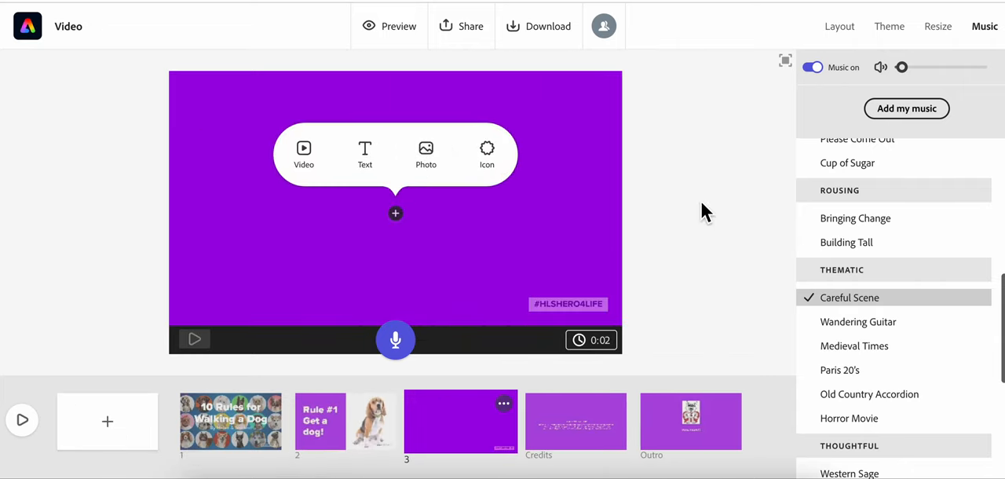
left_click(839, 25)
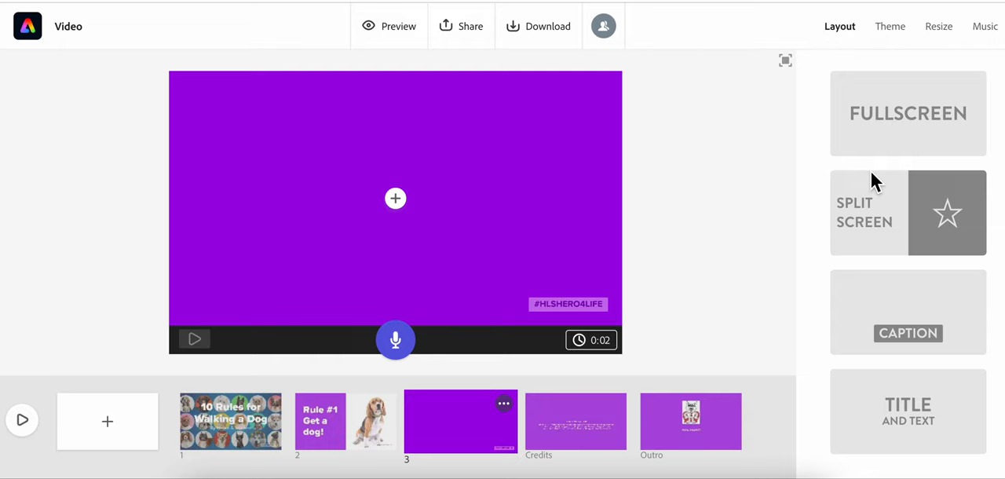
mouse_move(873, 151)
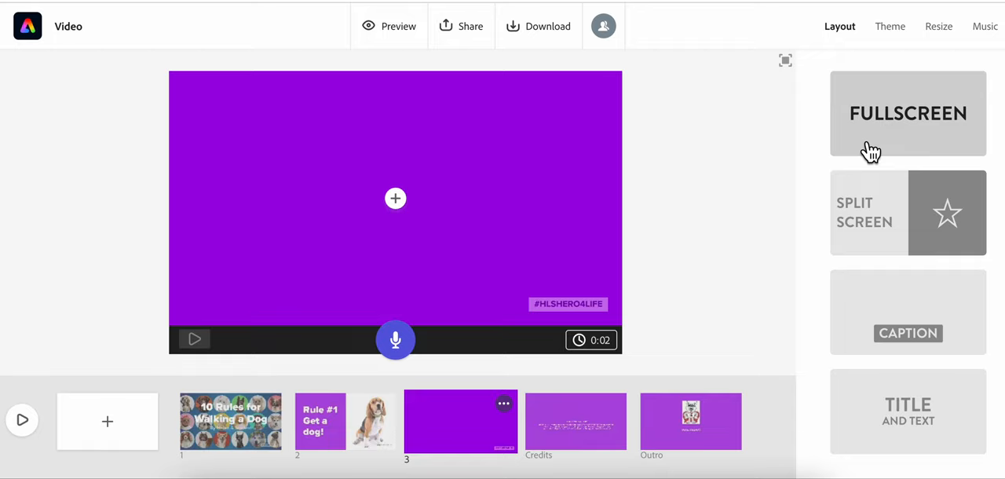
mouse_move(908, 326)
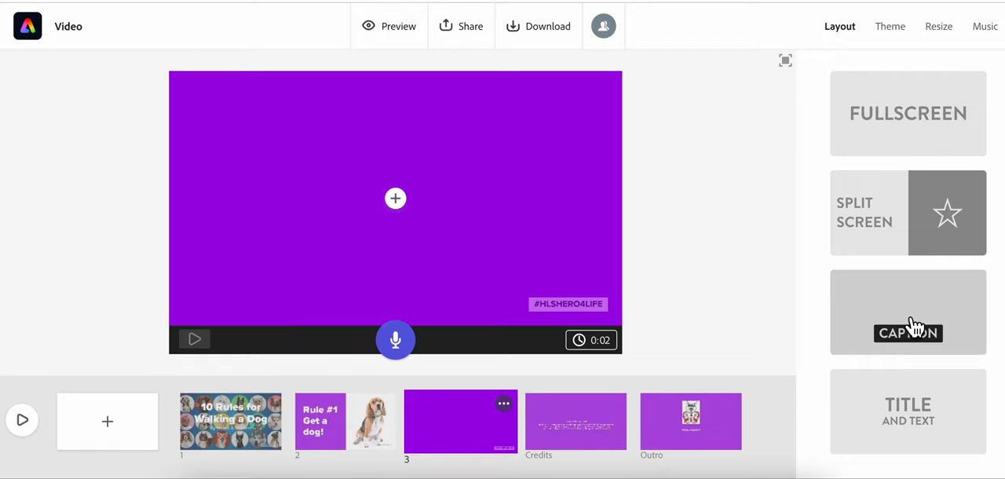
left_click(396, 198)
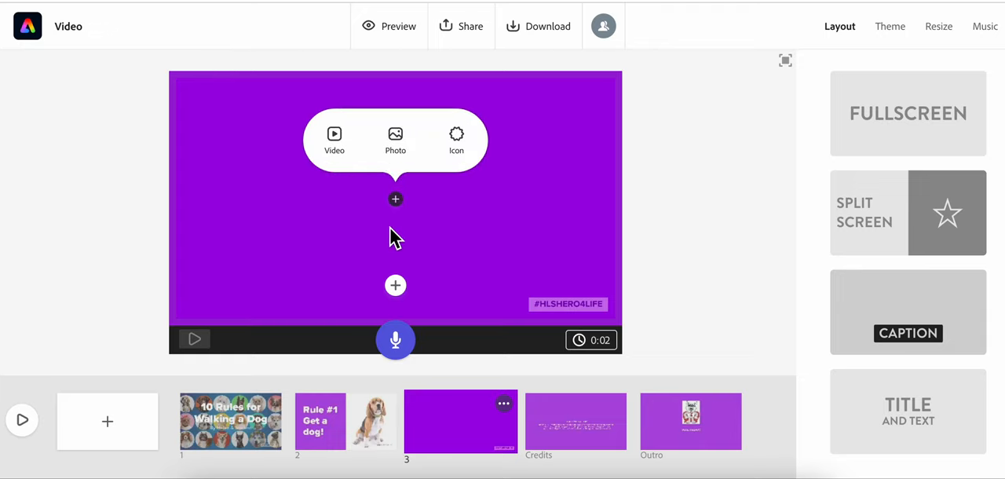
- Search stock photos for 'leash' and place the striped leash photo on the slide
left_click(396, 140)
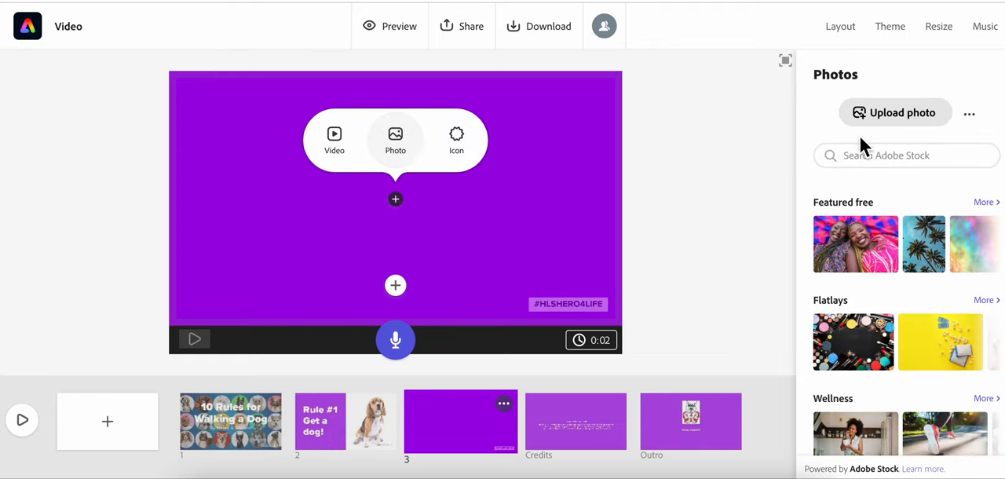
type("leash")
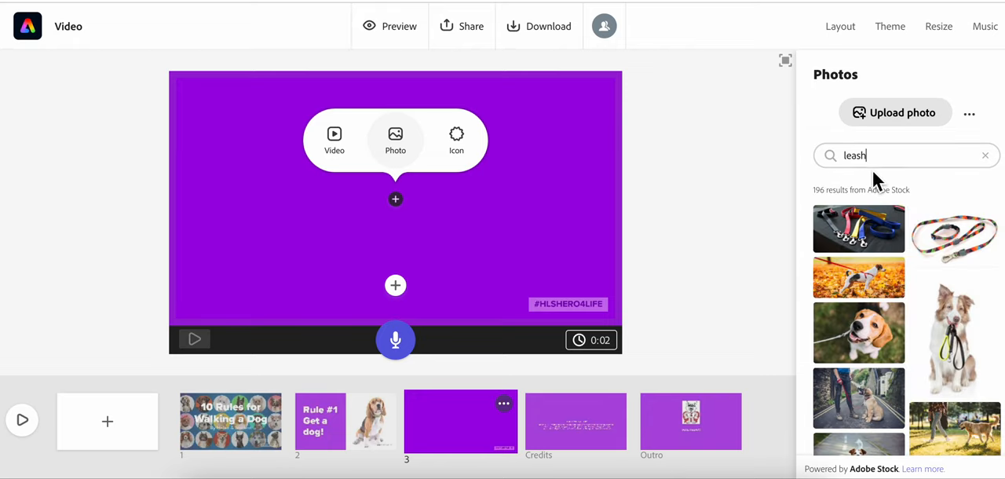
left_click(954, 239)
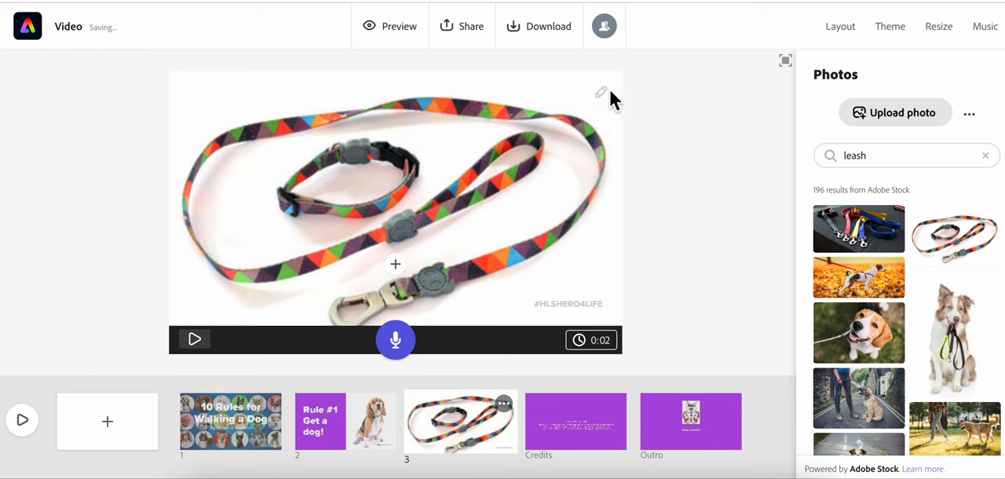
mouse_move(449, 255)
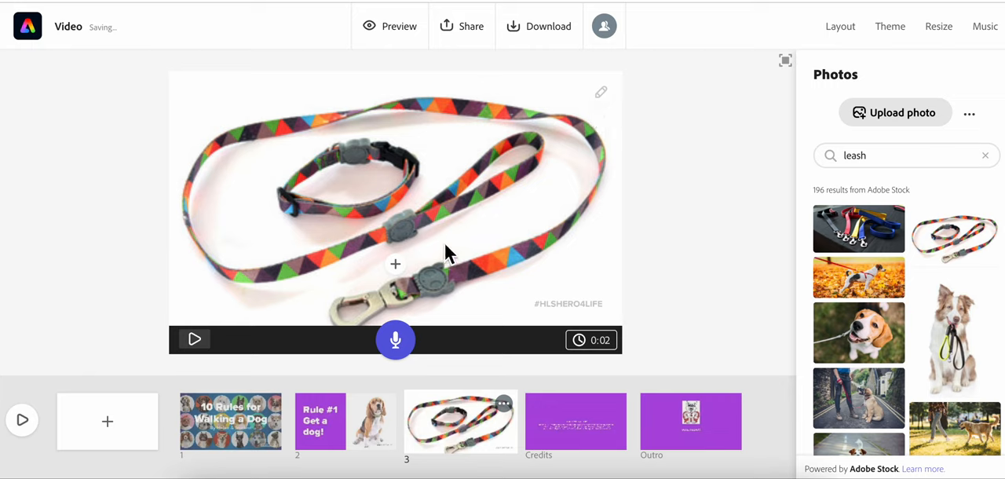
mouse_move(607, 113)
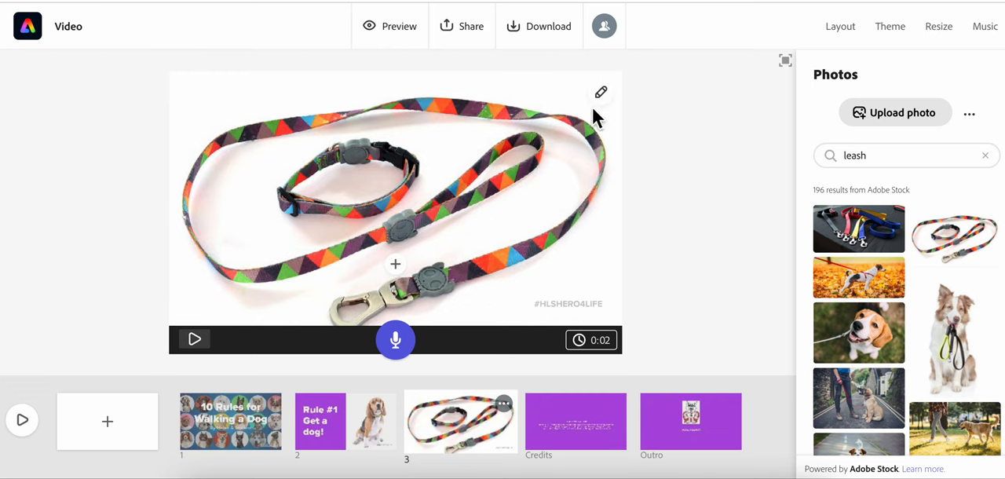
- Scale the leash photo down so a purple border shows around it
left_click(839, 25)
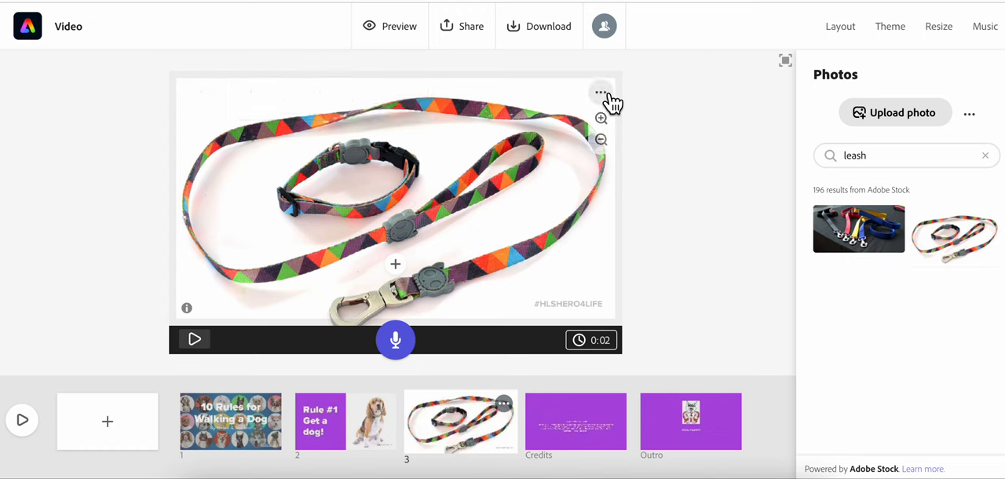
left_click(599, 119)
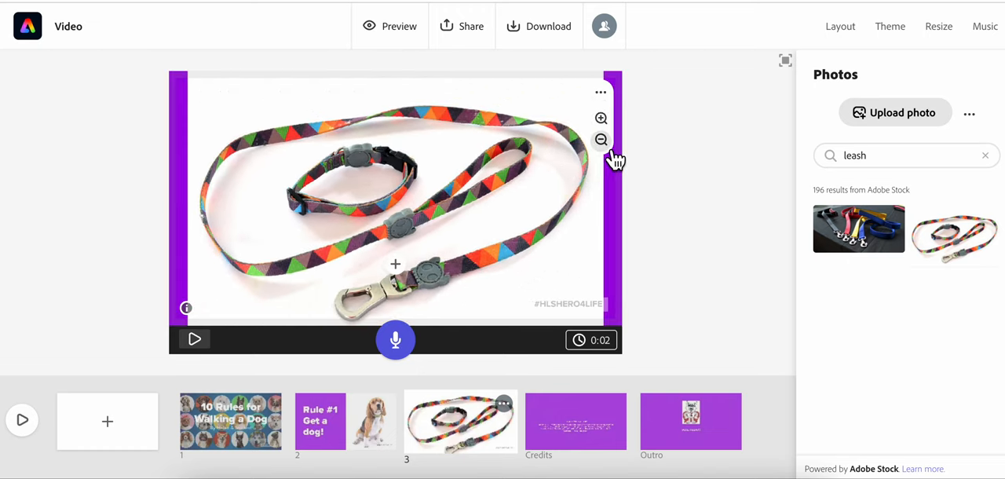
left_click(599, 139)
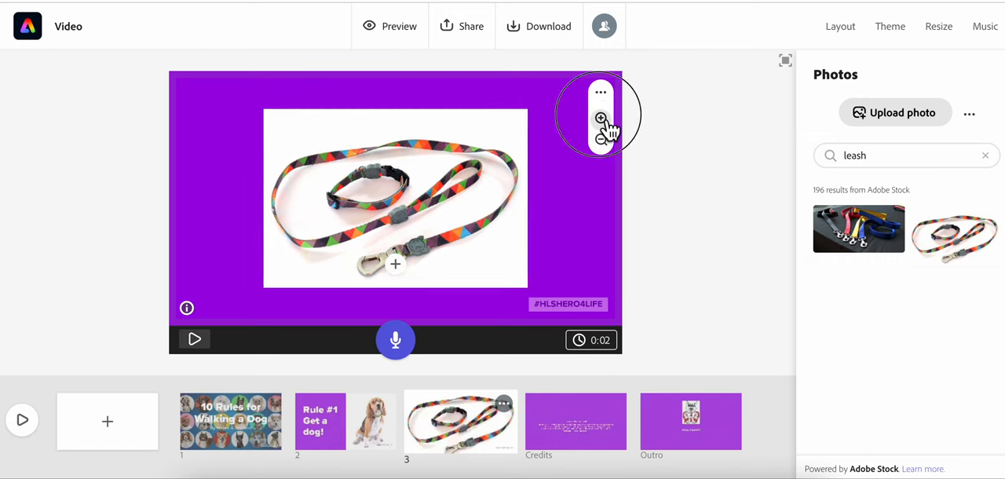
left_click(600, 118)
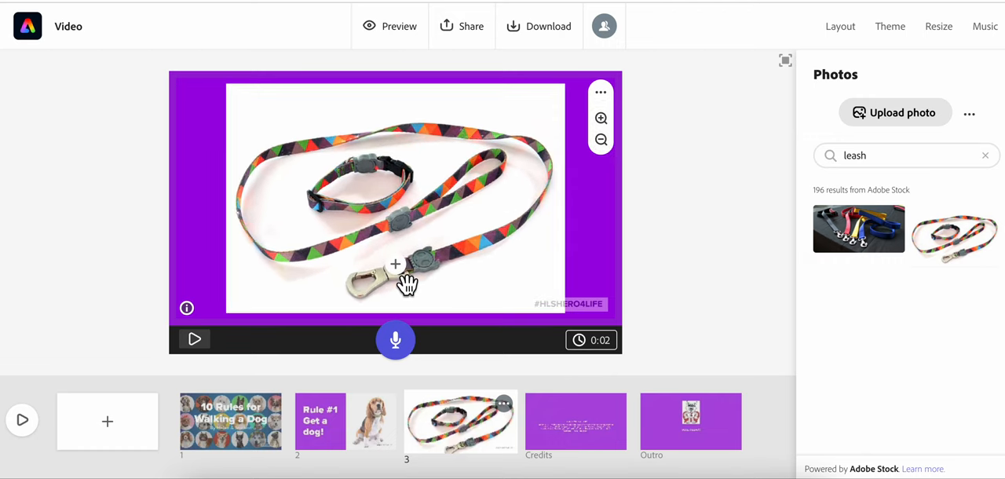
left_click(839, 26)
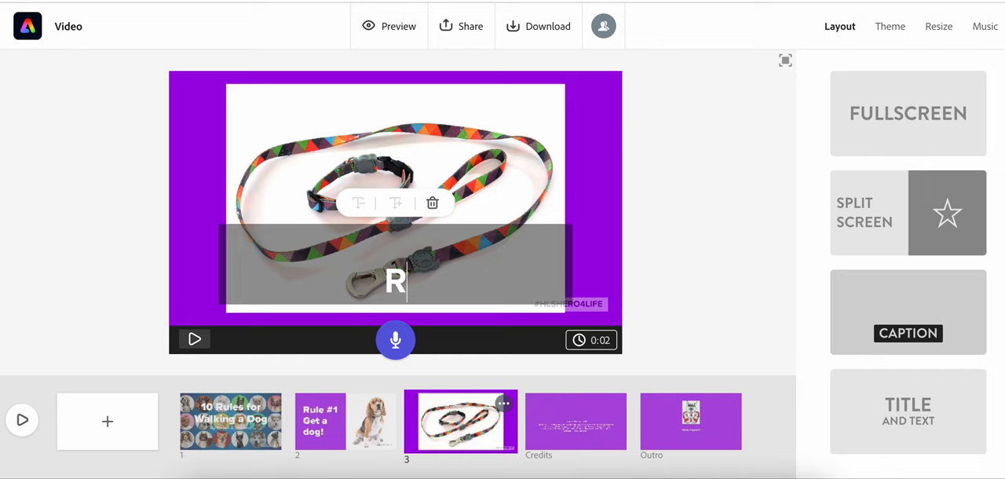
- Type the caption 'Rule #2: Get a sturdy leash!' on the leash slide
type("ule #2")
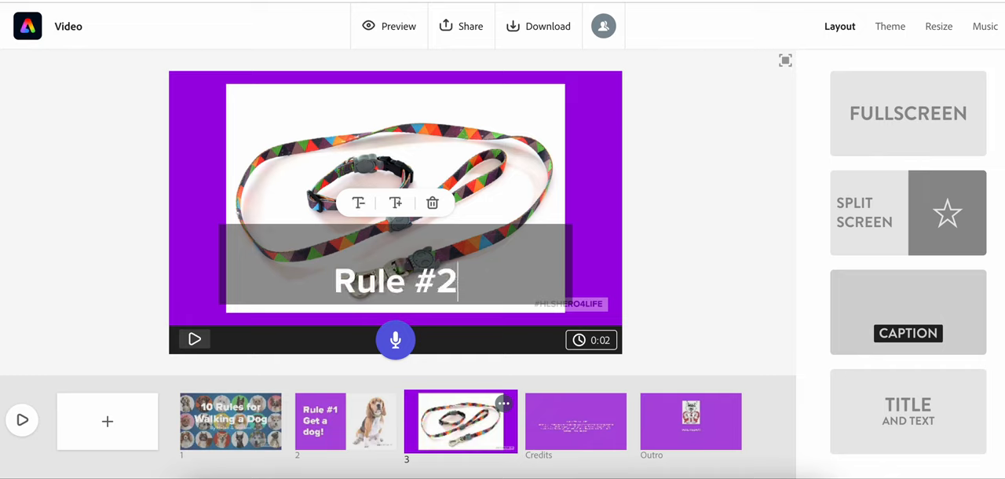
type(": Get a stur")
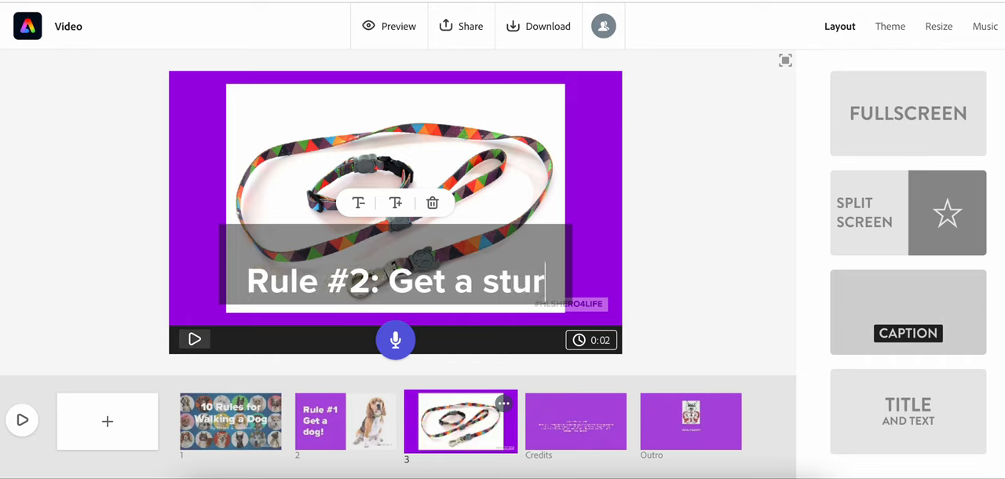
type("dy leash!")
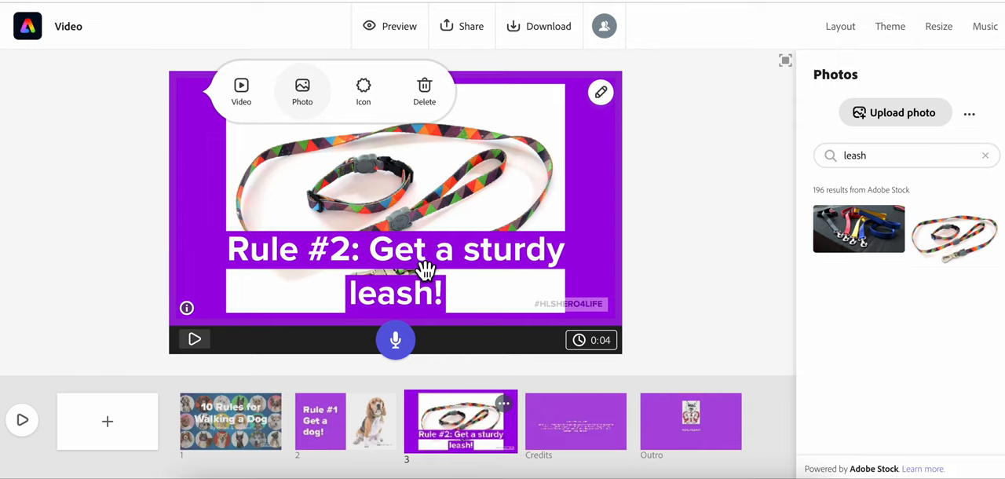
mouse_move(375, 352)
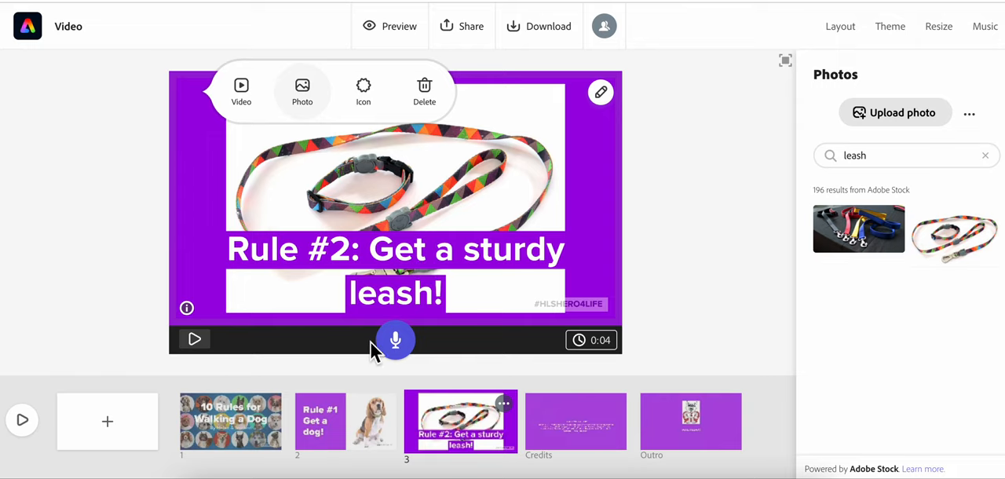
- Record voice narration onto the Rule #2 slide, extending it to about 11 seconds
left_click(839, 25)
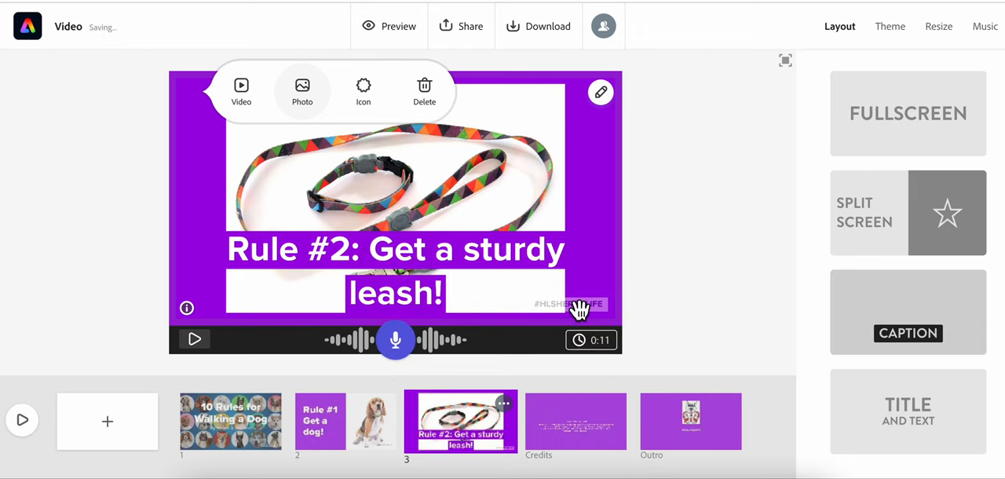
mouse_move(609, 363)
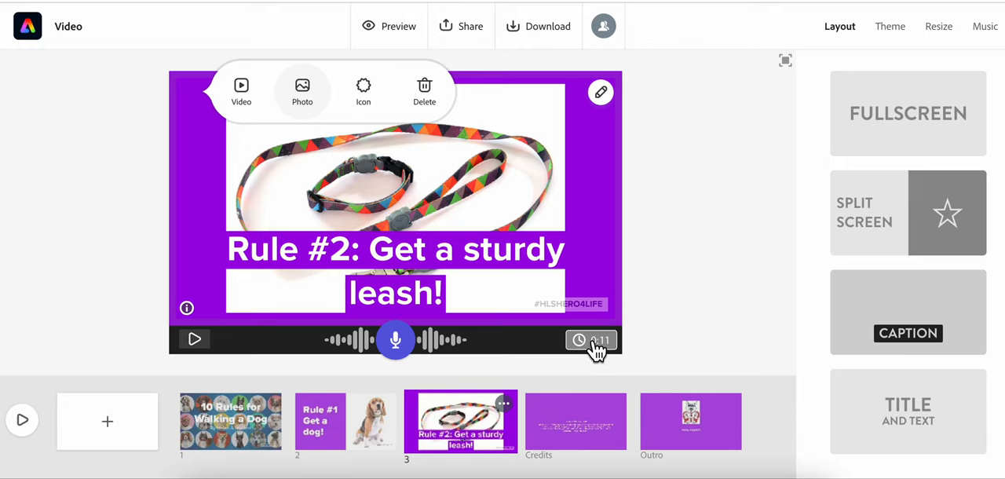
left_click(195, 340)
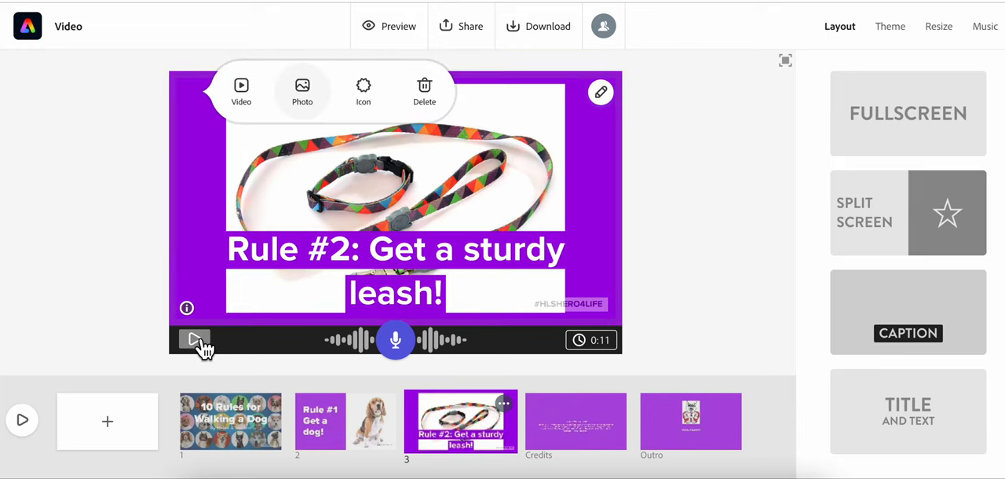
mouse_move(490, 235)
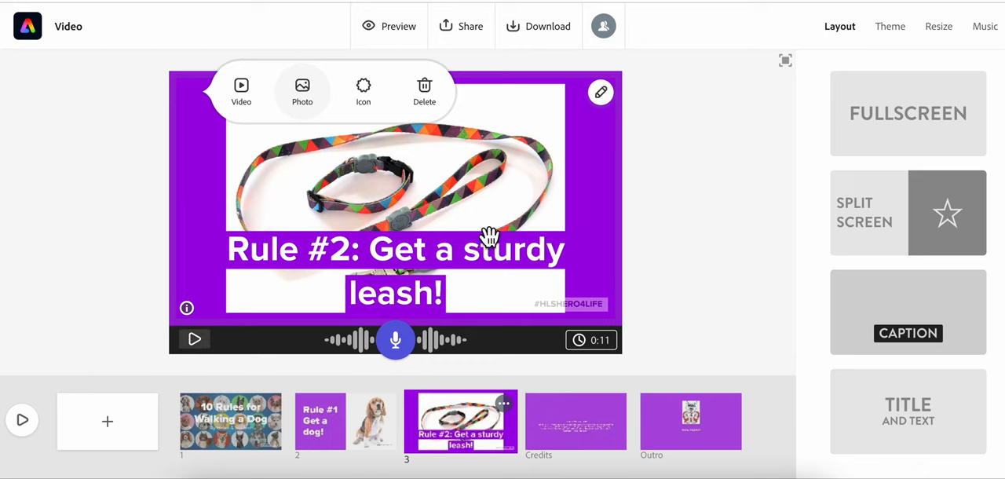
mouse_move(494, 261)
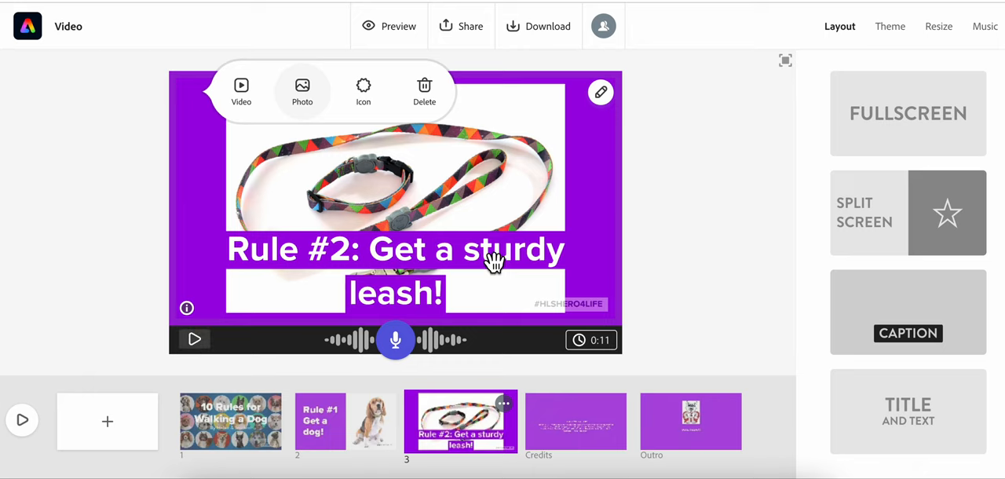
- Restyle the Rule #2 caption as a smaller one-line label and drag it above the photo
left_click(395, 248)
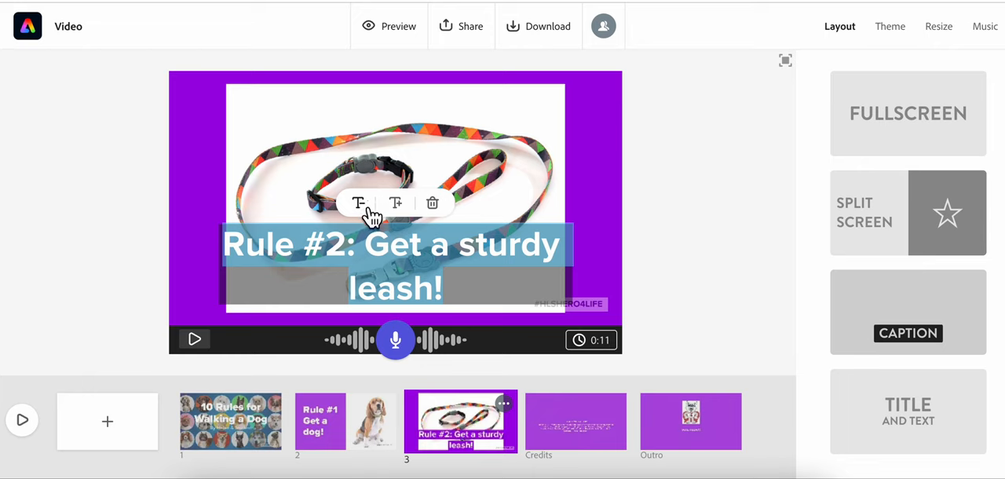
left_click(396, 203)
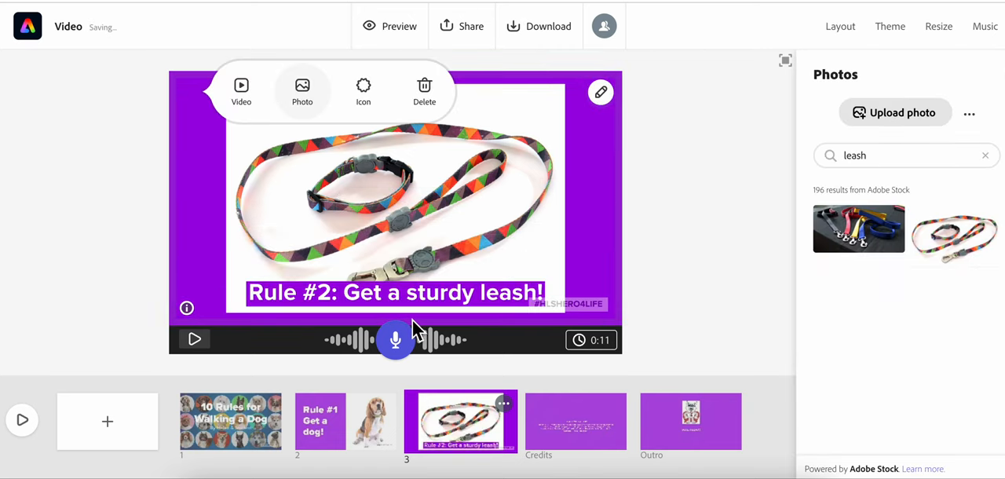
left_click(839, 25)
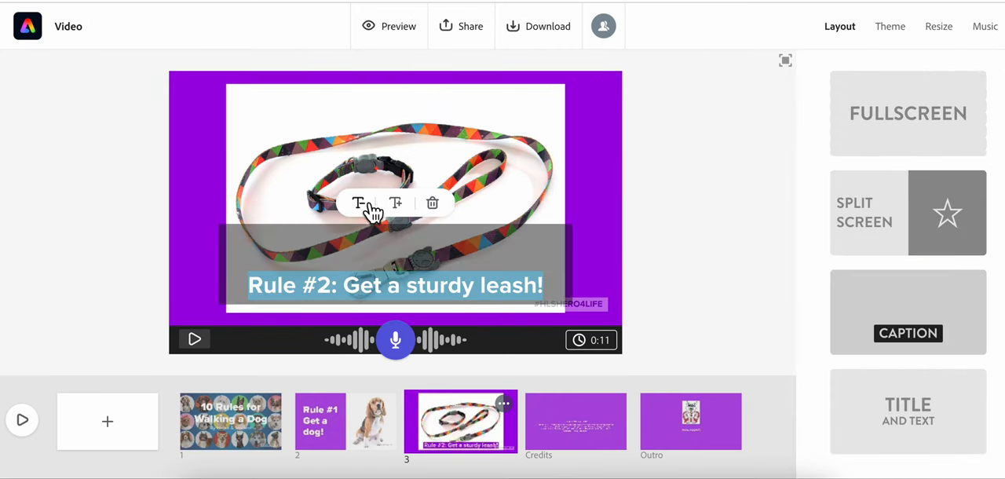
mouse_move(400, 204)
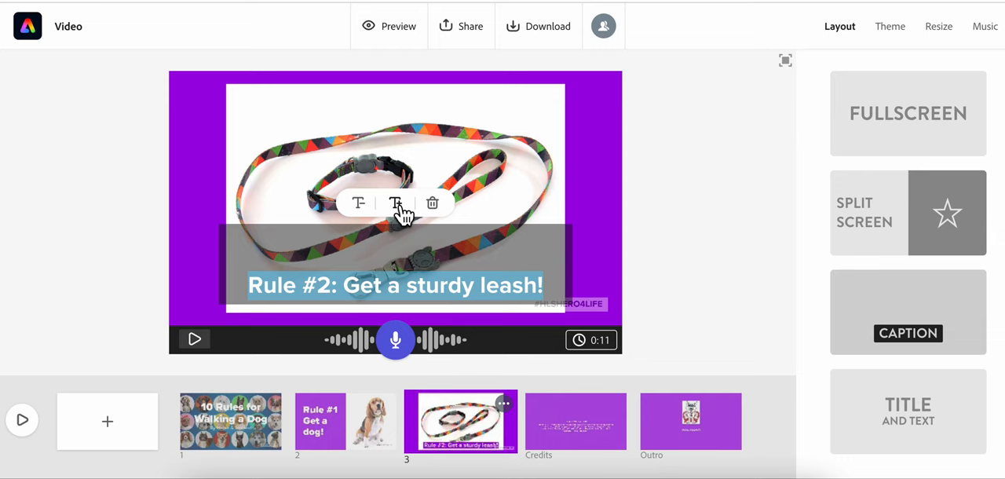
mouse_move(358, 203)
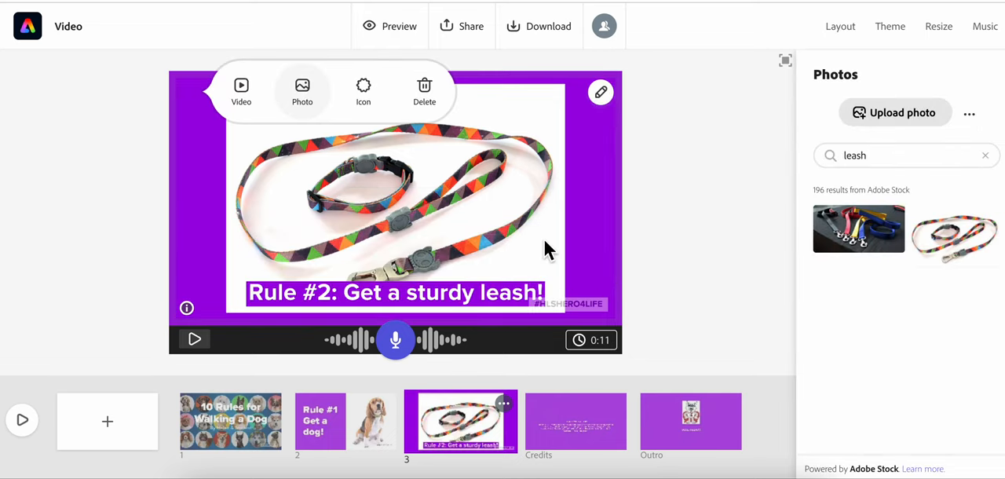
left_click(839, 25)
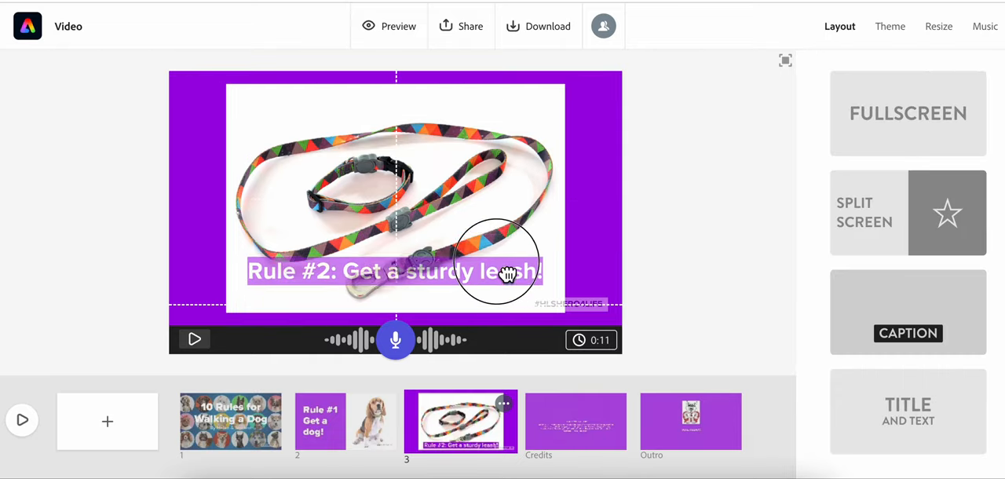
left_click_drag(396, 270, 395, 100)
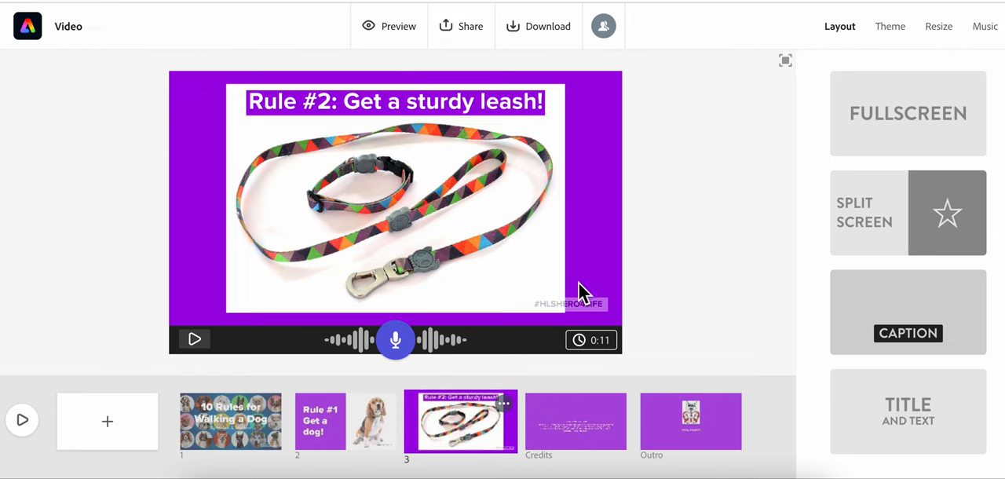
mouse_move(461, 459)
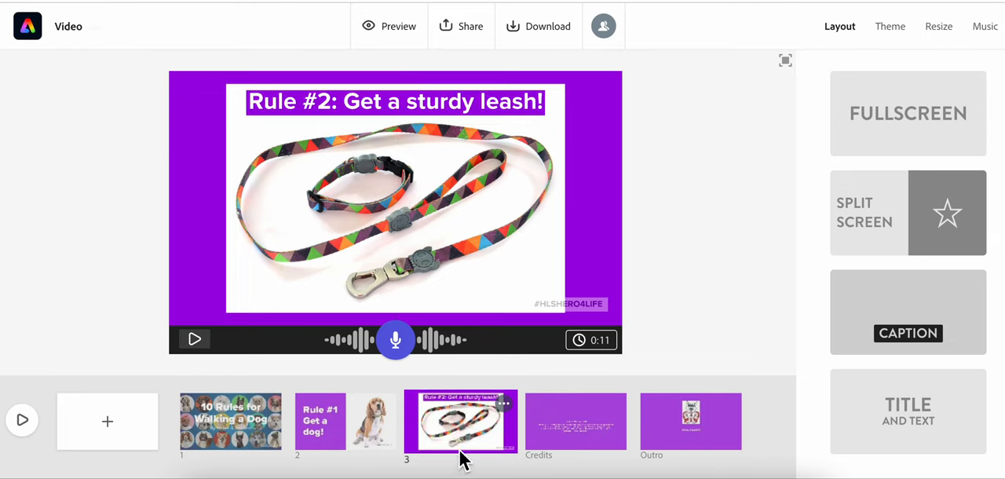